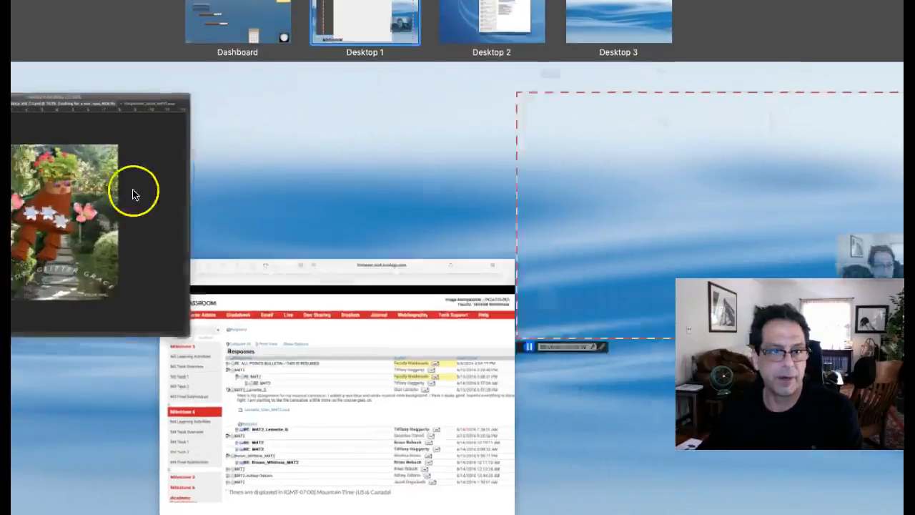
Switch from Mission Control to the Photoshop window with the flower-pot creature composite.
click(365, 26)
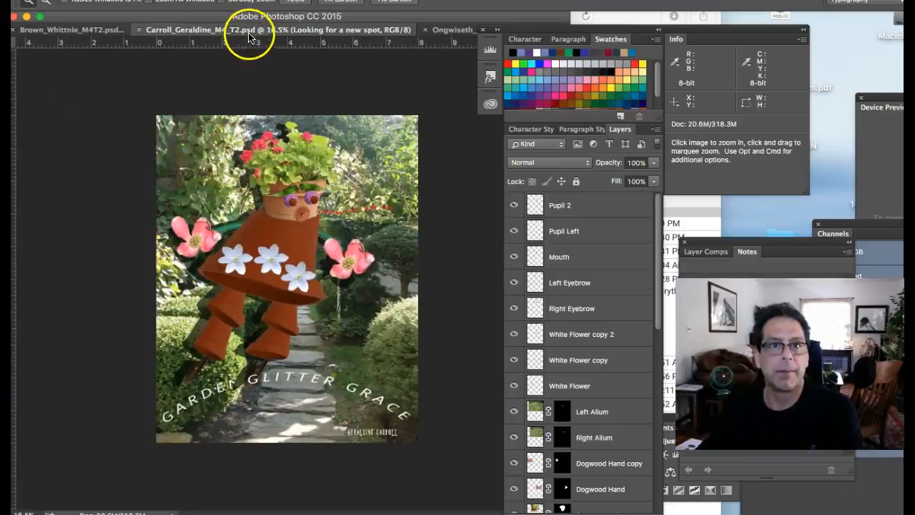
mouse_move(366, 338)
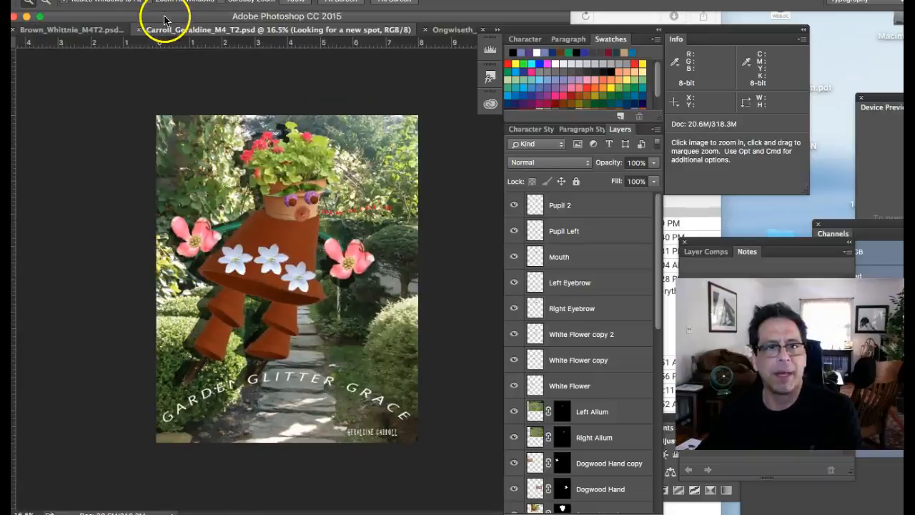
mouse_move(382, 174)
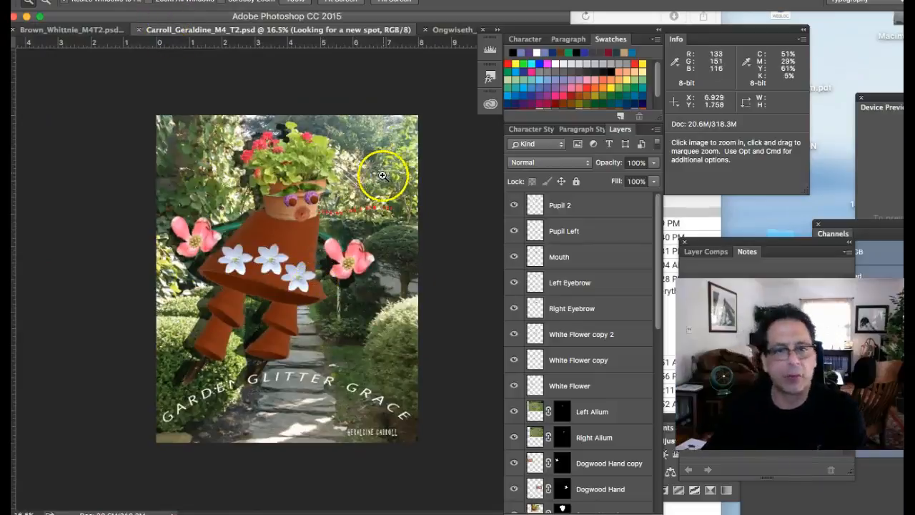
mouse_move(188, 408)
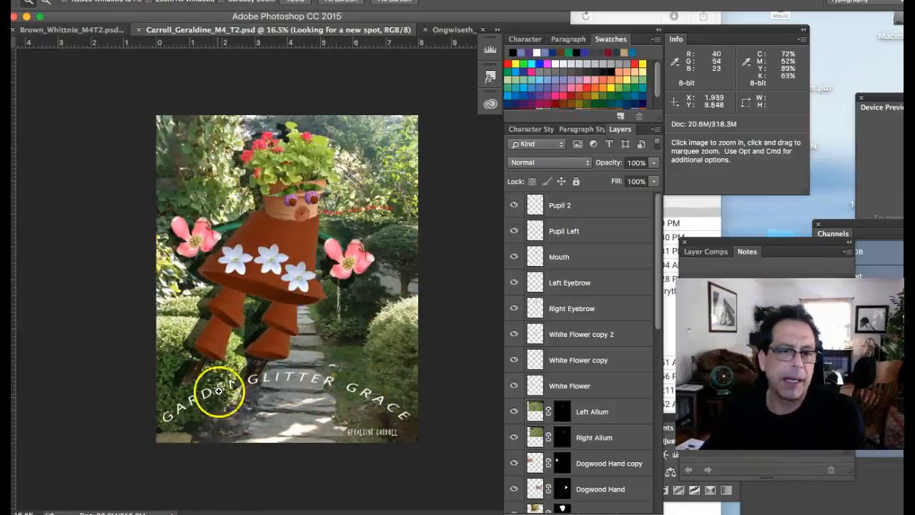
mouse_move(283, 212)
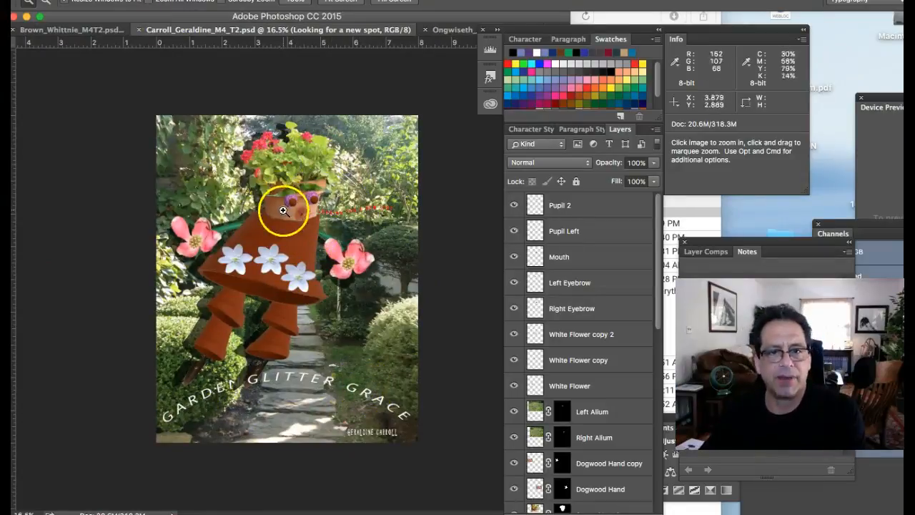
mouse_move(289, 355)
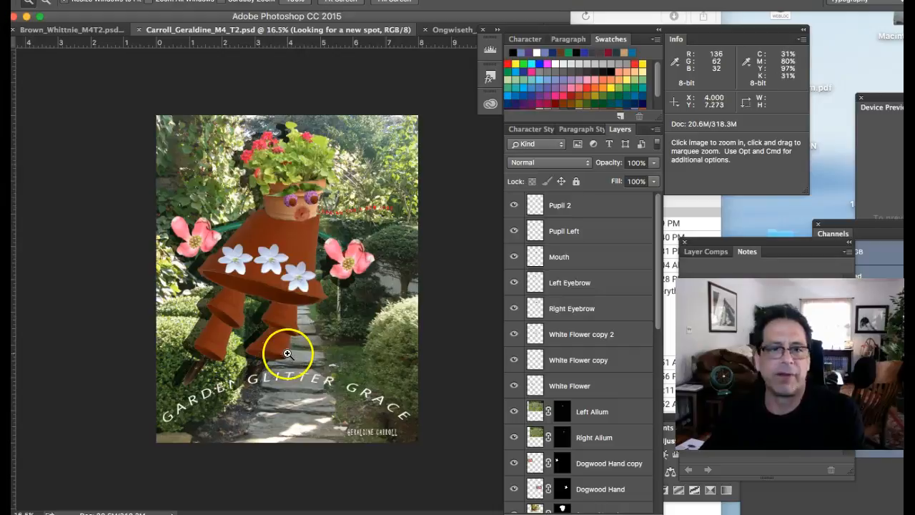
mouse_move(308, 264)
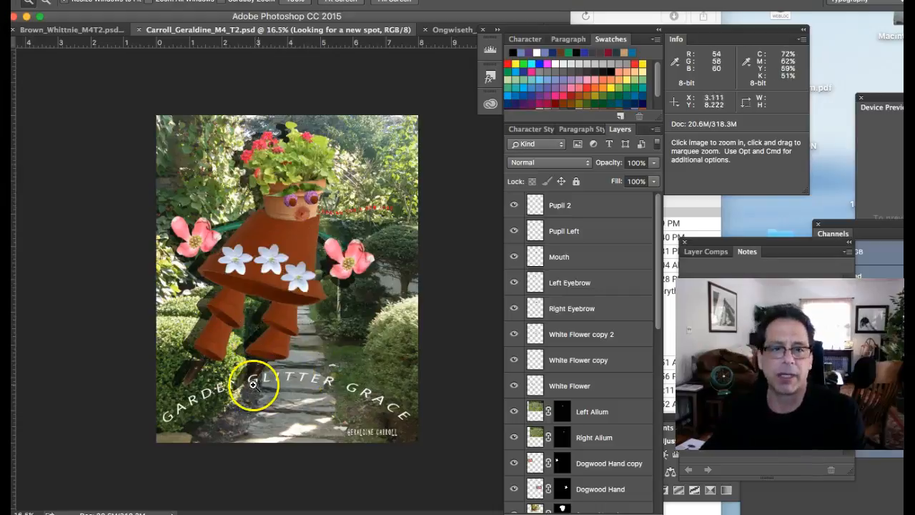
mouse_move(441, 417)
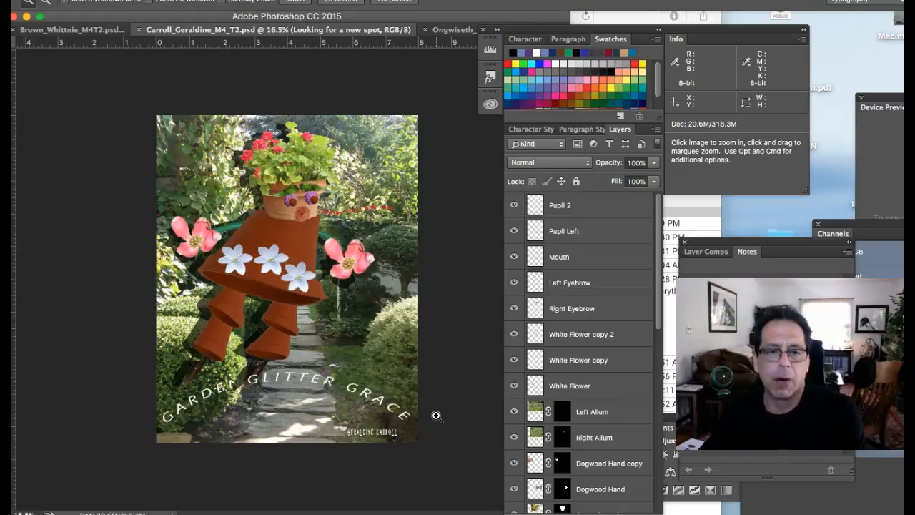
mouse_move(315, 338)
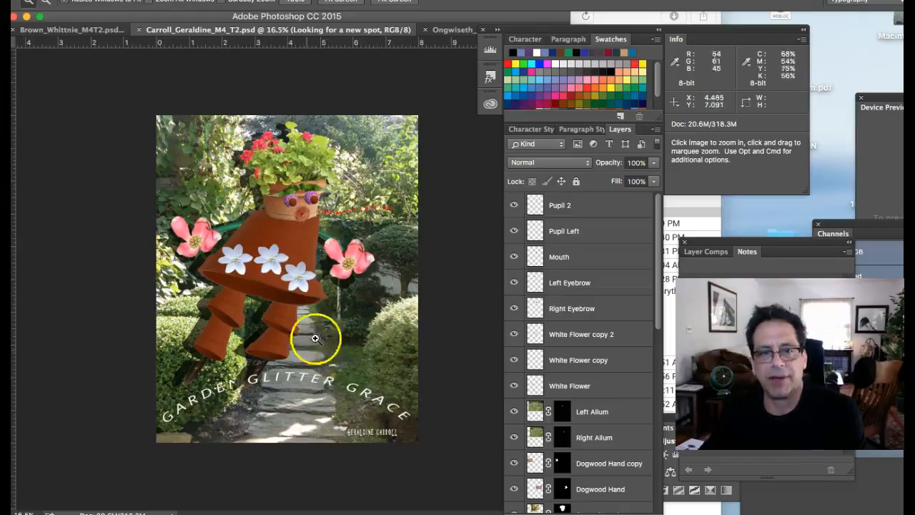
mouse_move(312, 229)
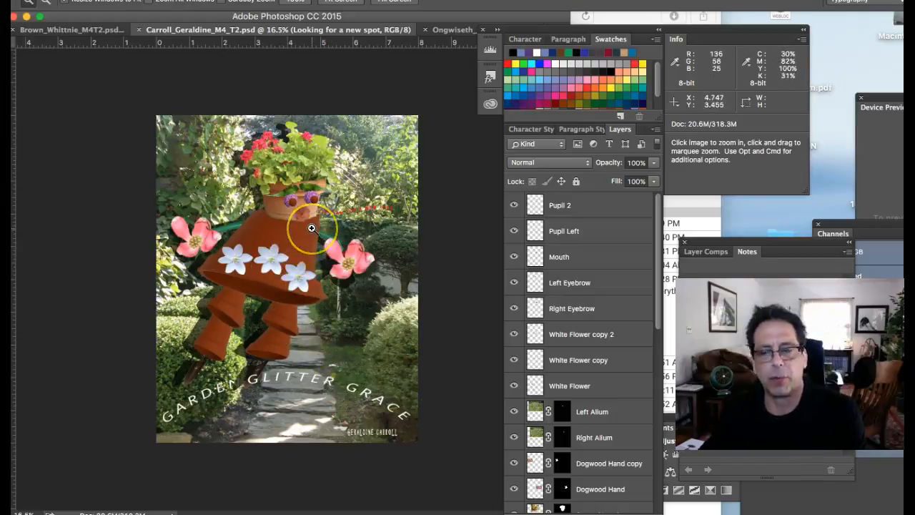
mouse_move(340, 285)
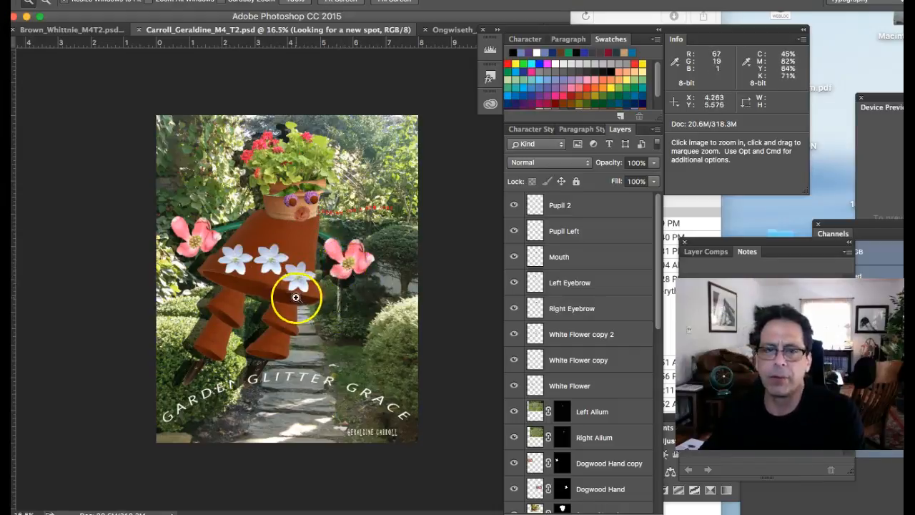
mouse_move(377, 280)
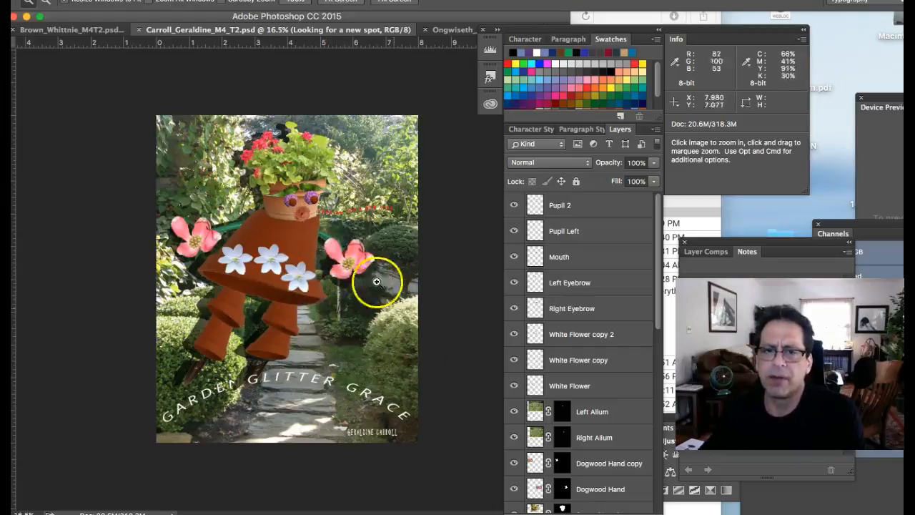
mouse_move(389, 349)
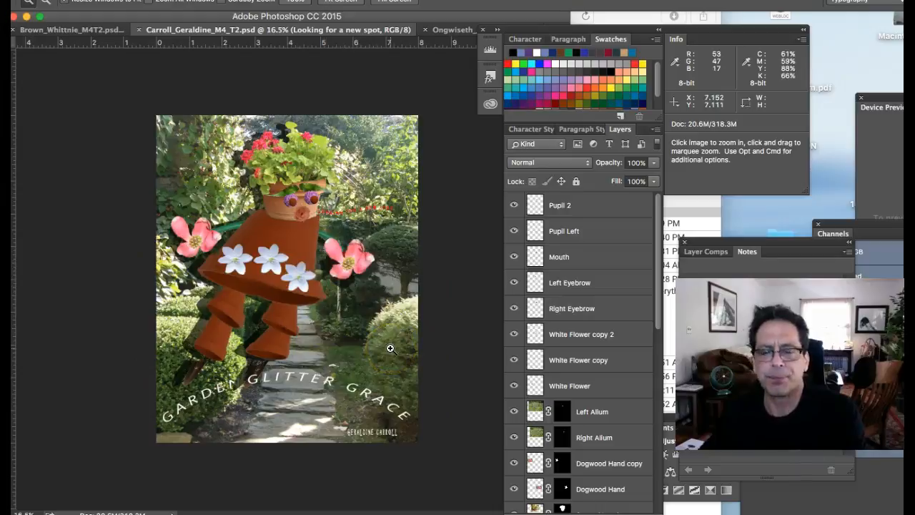
mouse_move(408, 369)
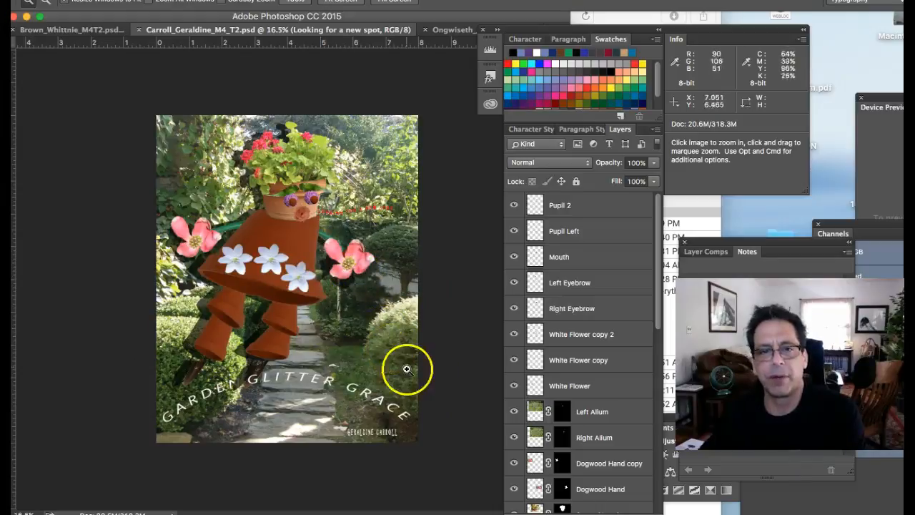
mouse_move(311, 349)
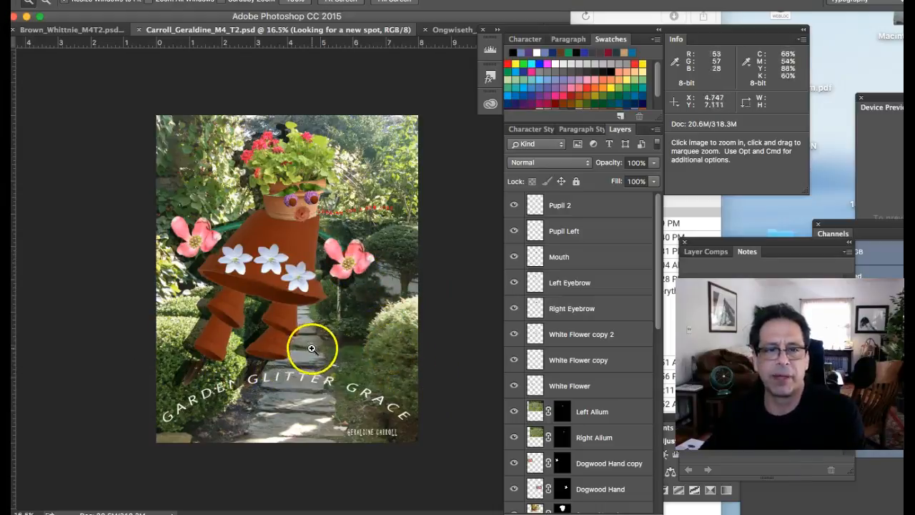
mouse_move(174, 379)
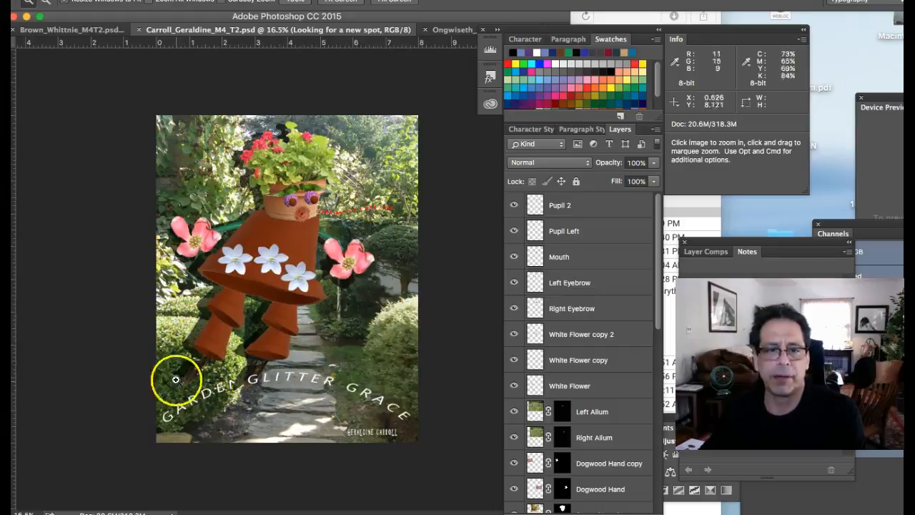
mouse_move(364, 258)
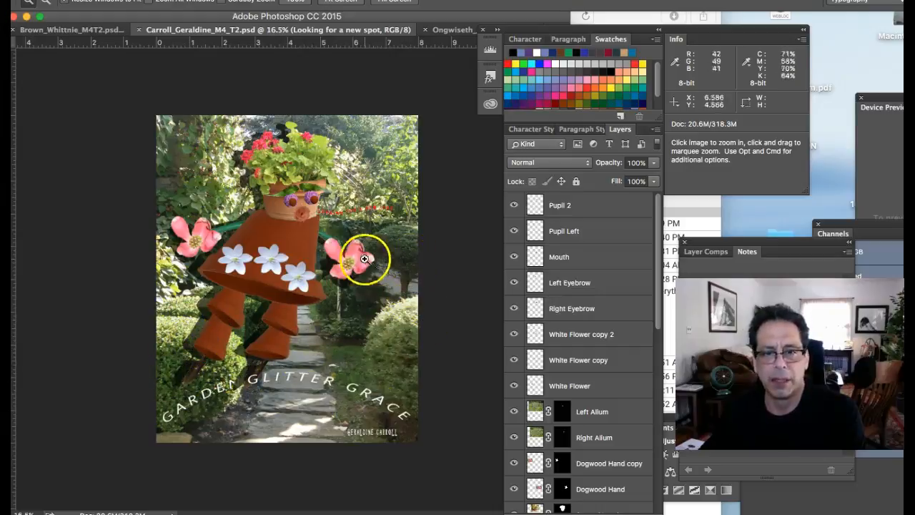
mouse_move(389, 355)
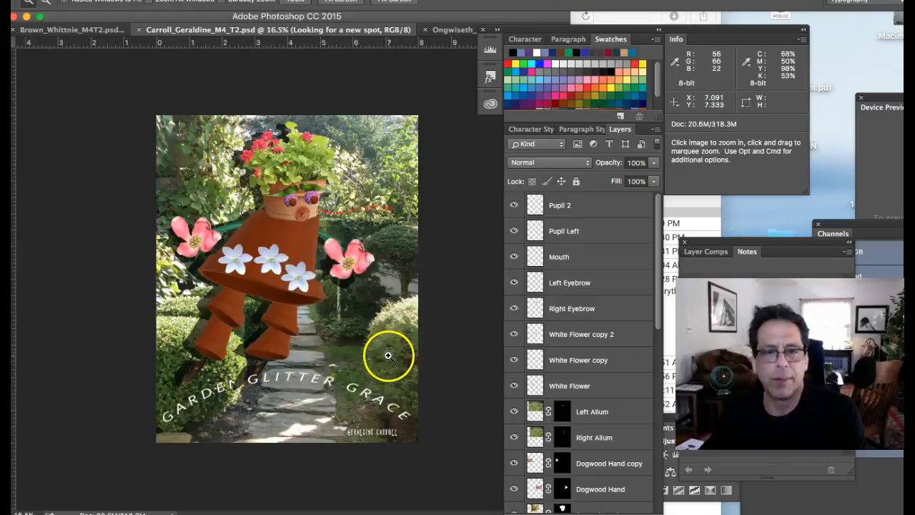
mouse_move(152, 368)
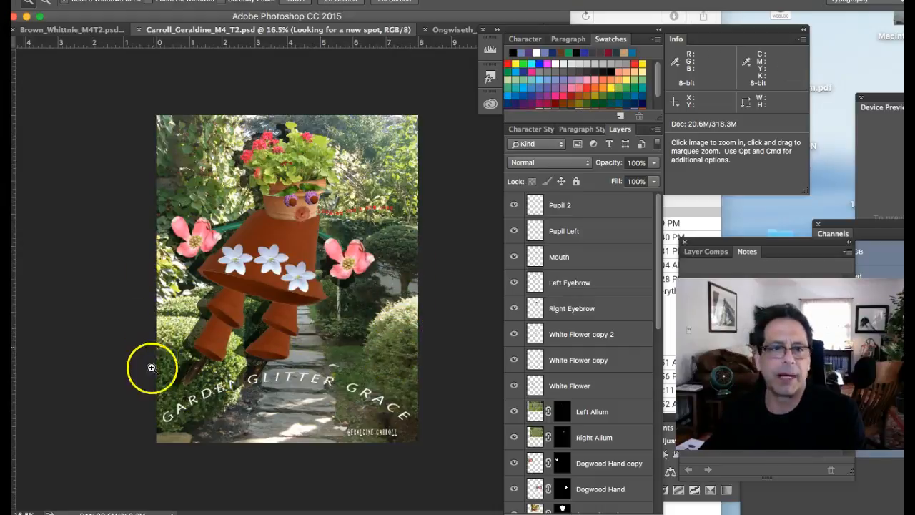
mouse_move(163, 350)
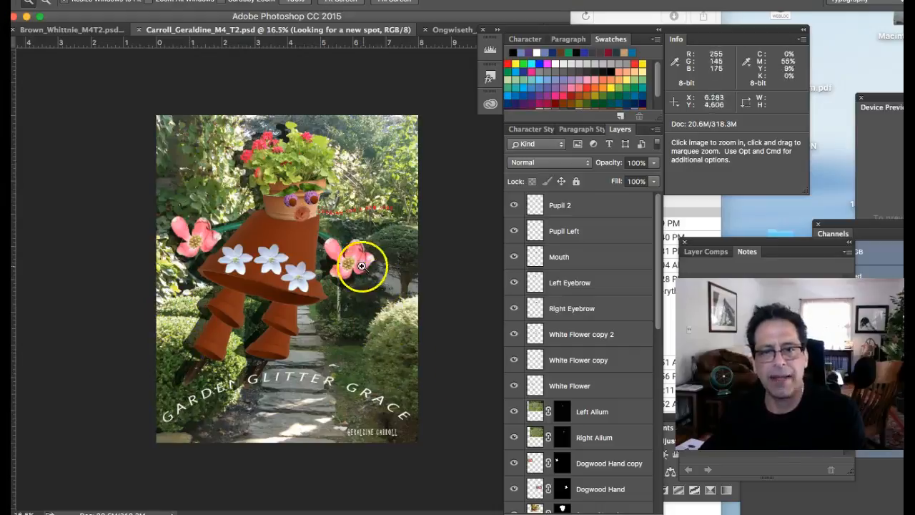
mouse_move(384, 366)
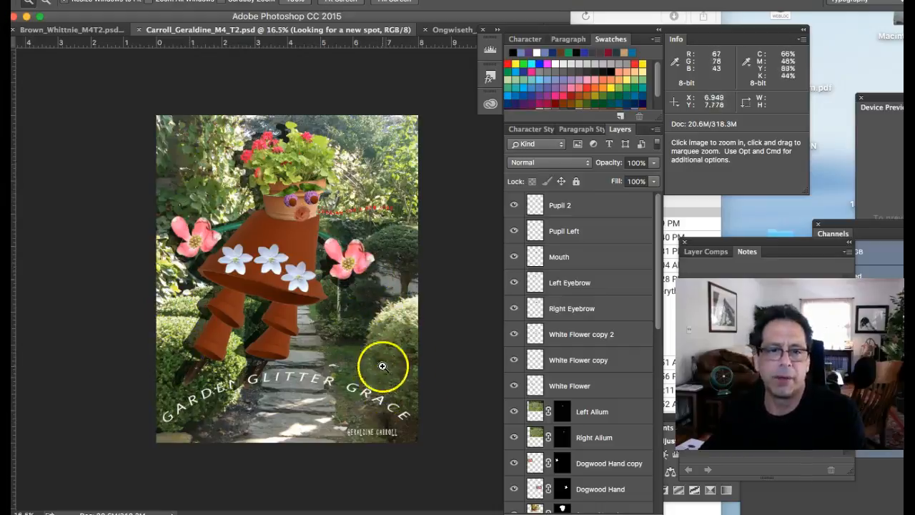
mouse_move(389, 288)
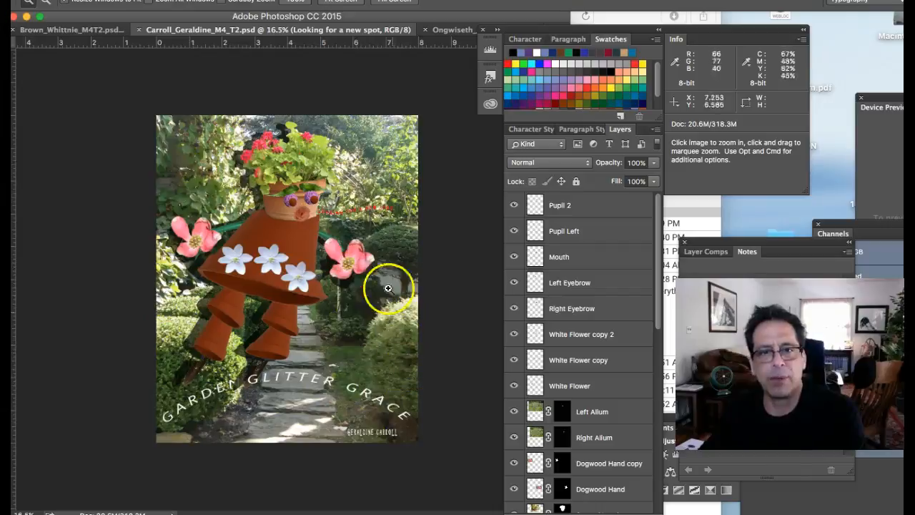
mouse_move(177, 335)
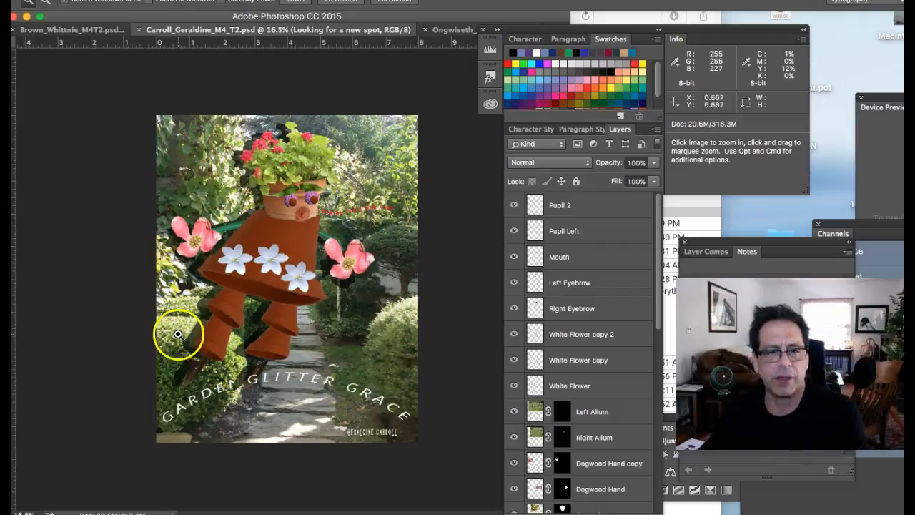
mouse_move(320, 163)
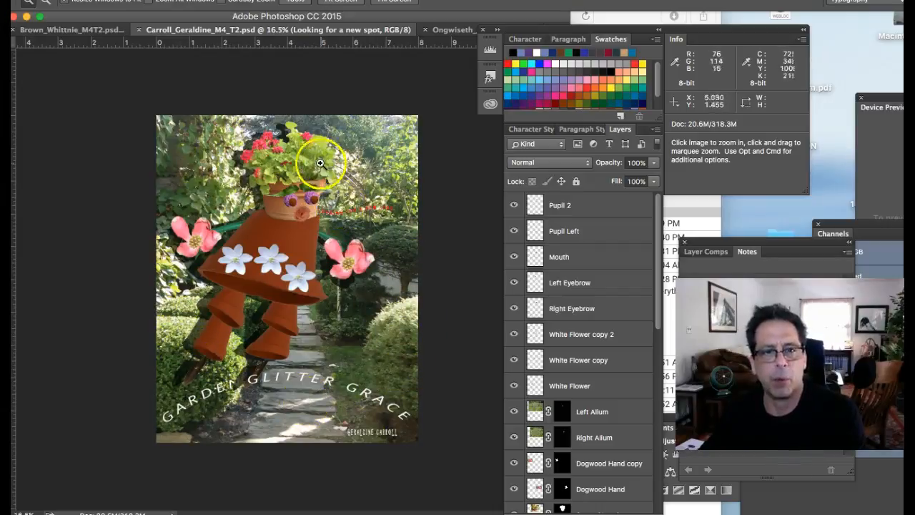
mouse_move(442, 338)
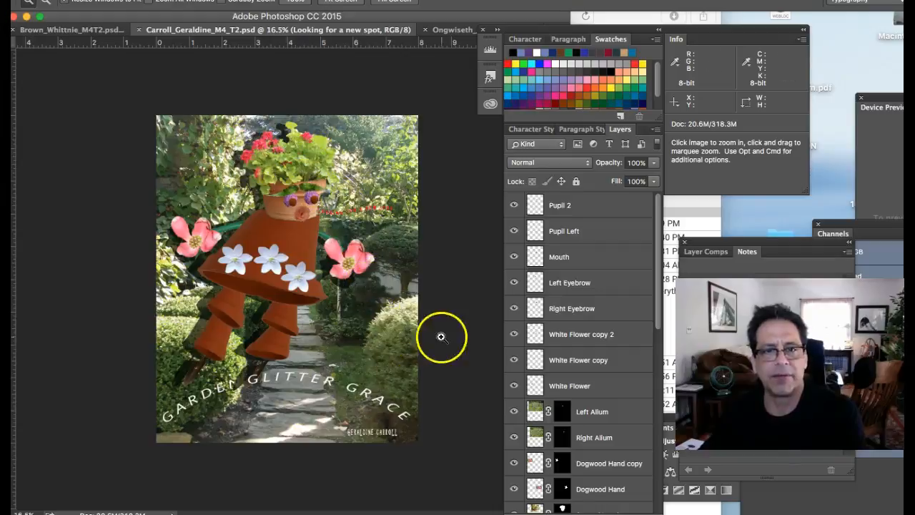
mouse_move(432, 366)
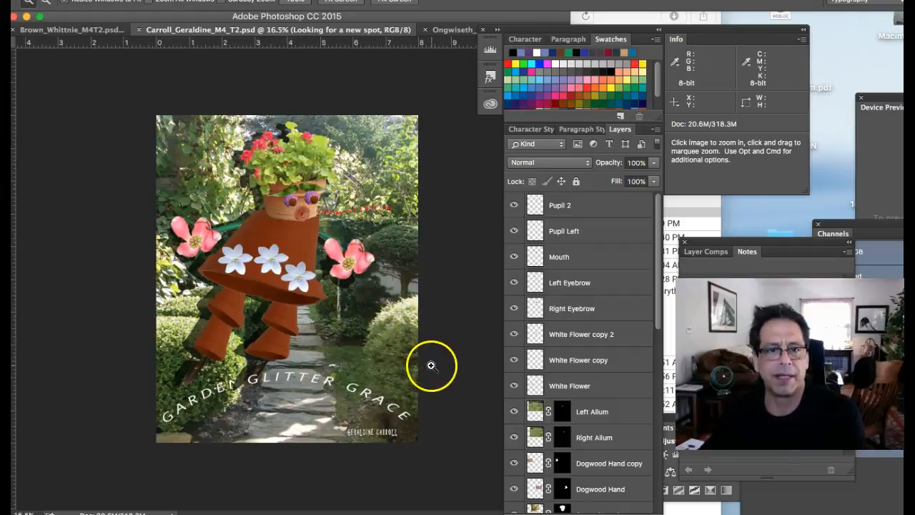
mouse_move(386, 422)
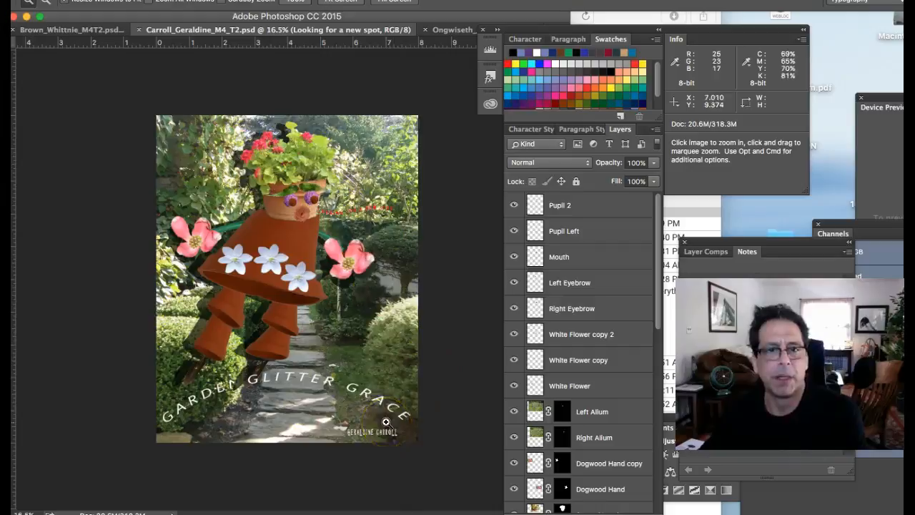
mouse_move(254, 203)
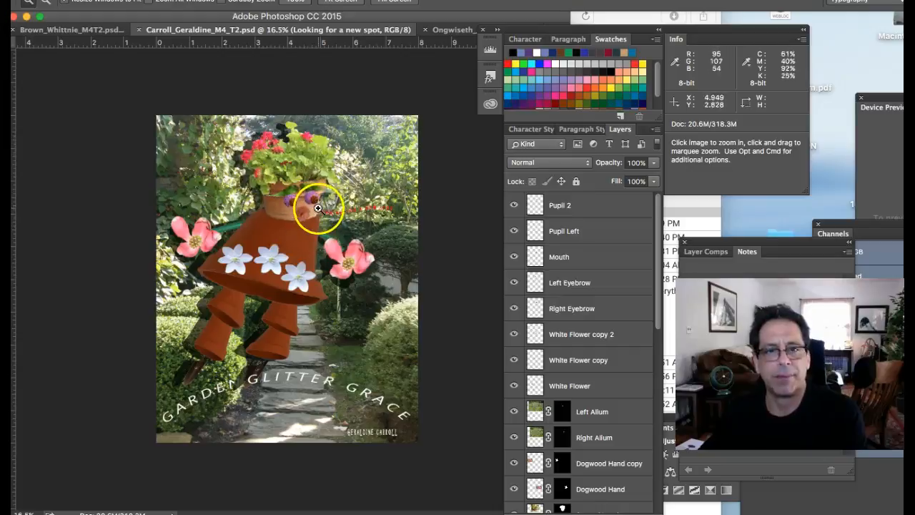
mouse_move(300, 223)
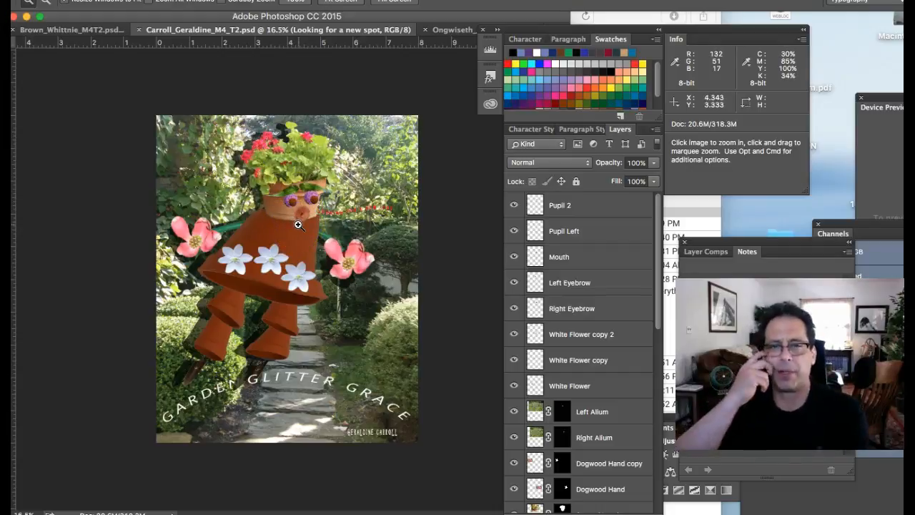
mouse_move(272, 240)
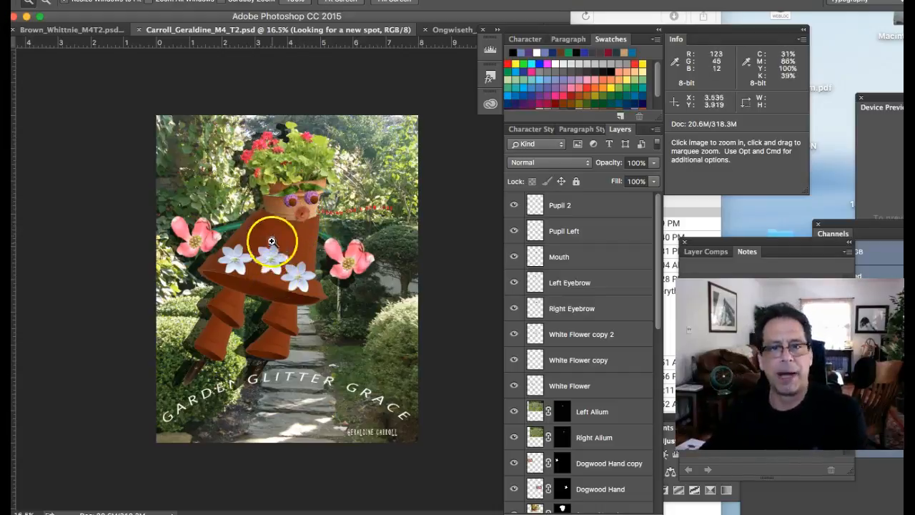
mouse_move(280, 218)
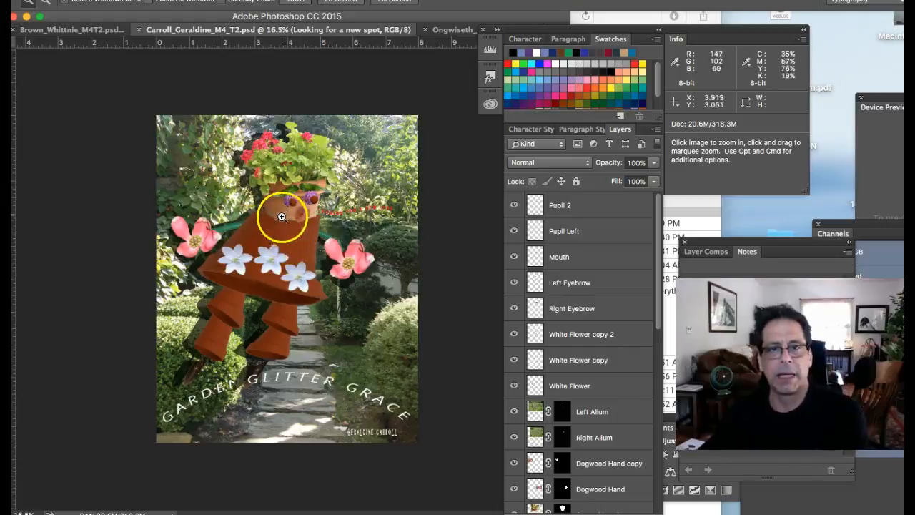
mouse_move(289, 183)
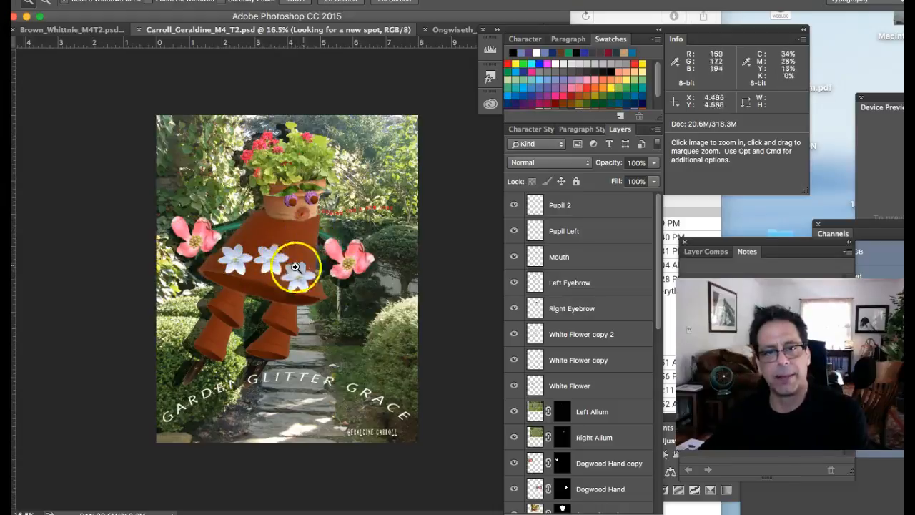
mouse_move(278, 221)
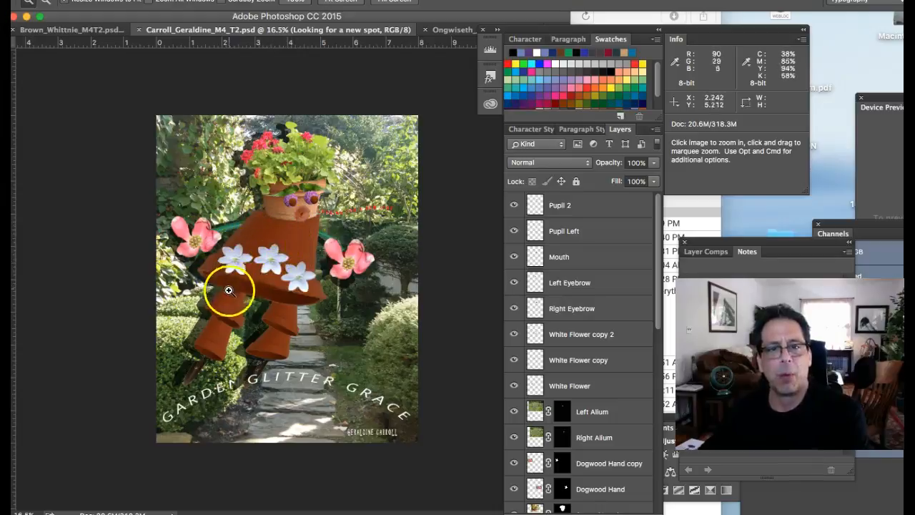
mouse_move(223, 277)
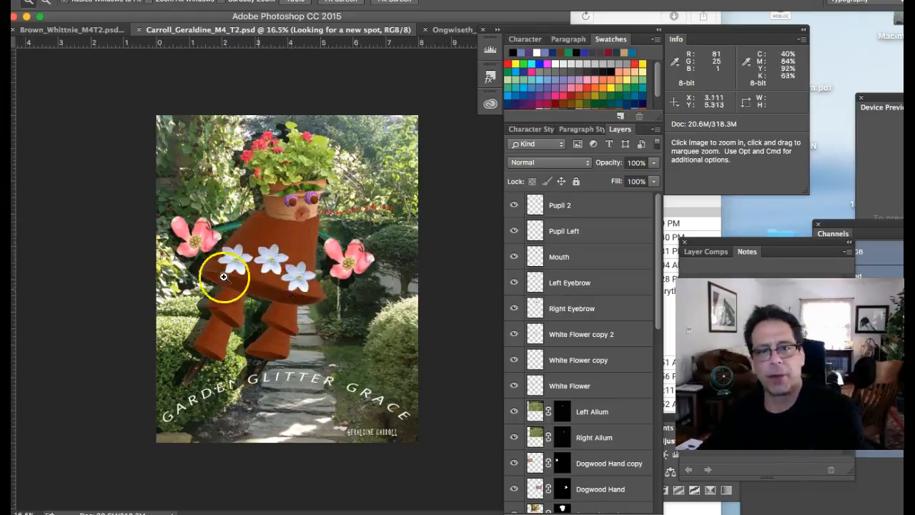
mouse_move(232, 315)
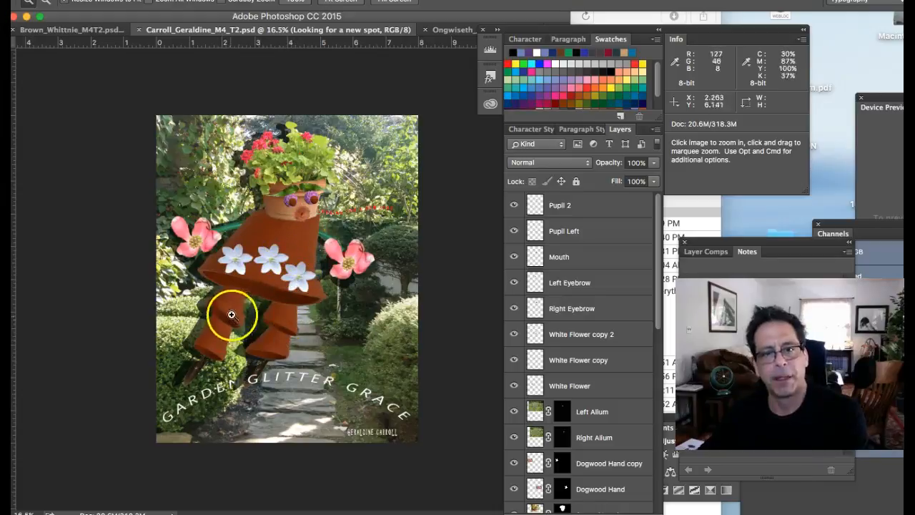
mouse_move(292, 246)
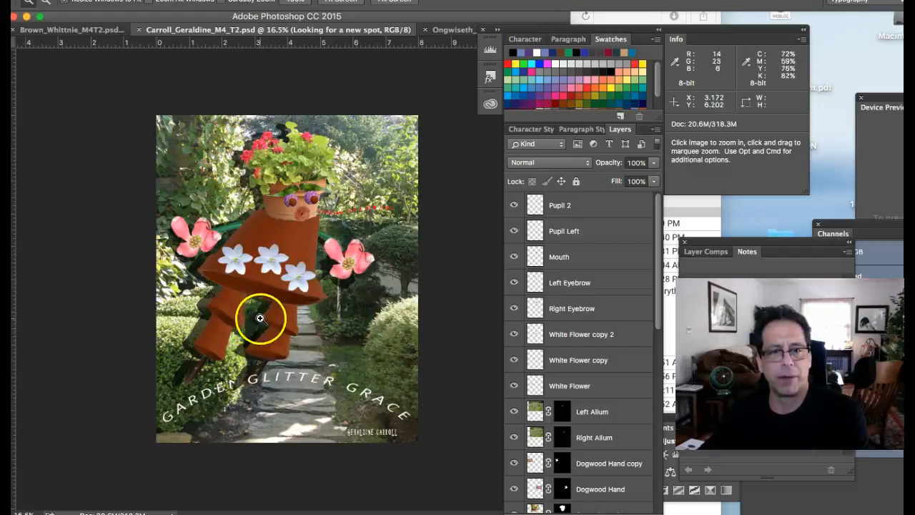
mouse_move(279, 326)
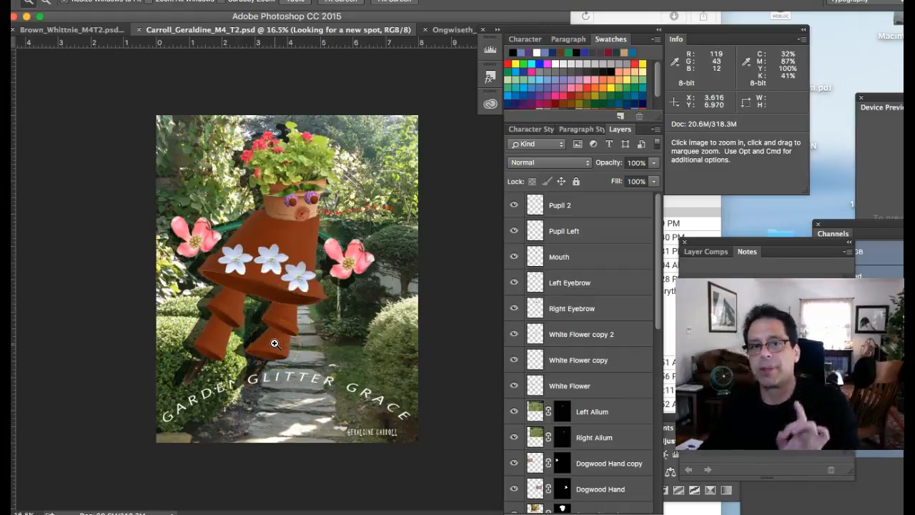
mouse_move(289, 309)
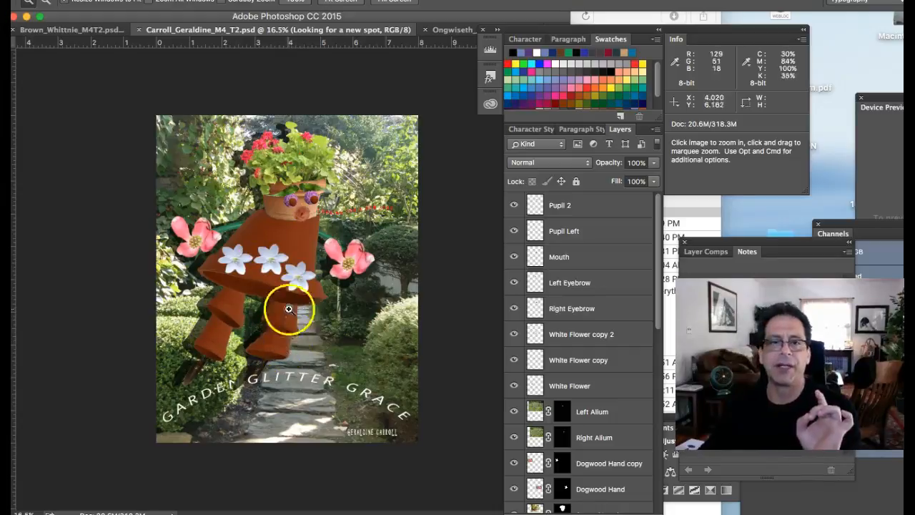
mouse_move(285, 311)
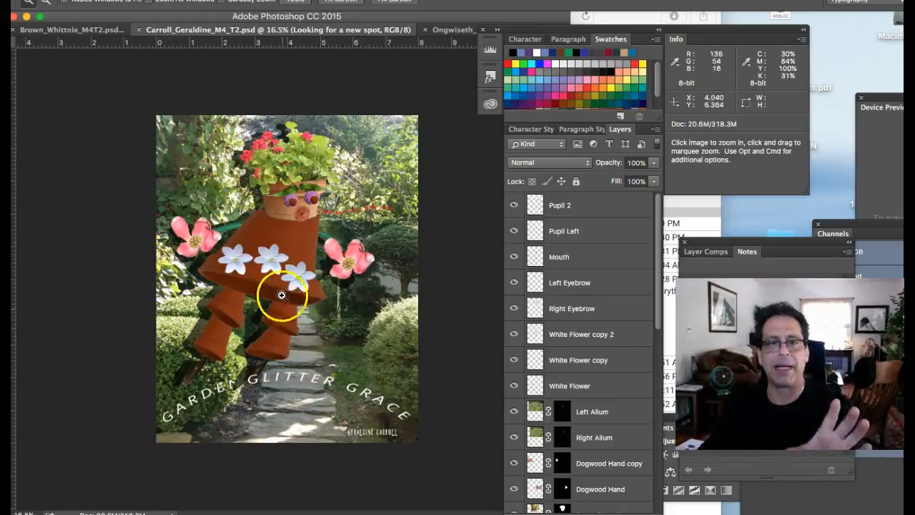
mouse_move(232, 284)
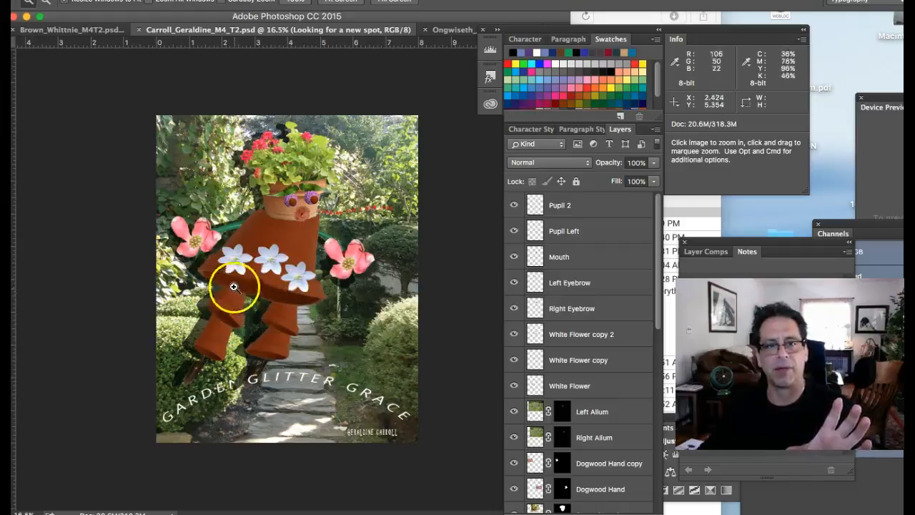
mouse_move(240, 279)
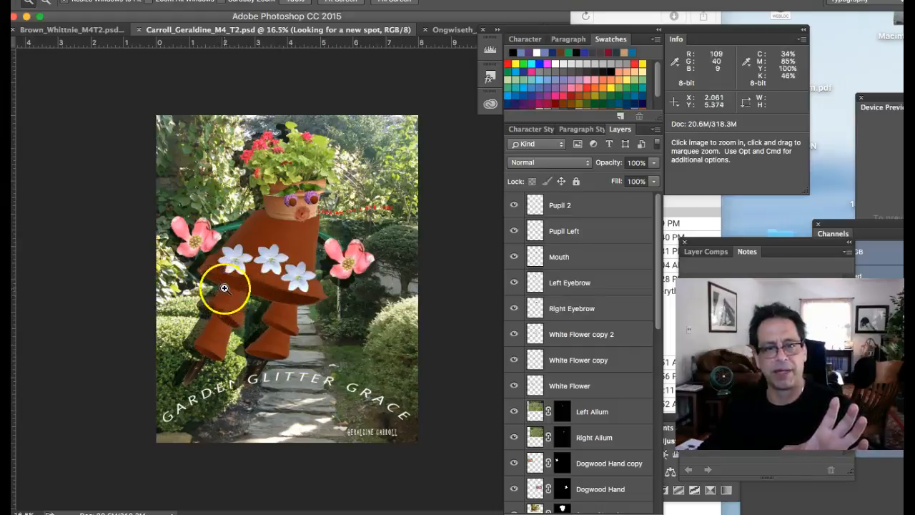
mouse_move(289, 309)
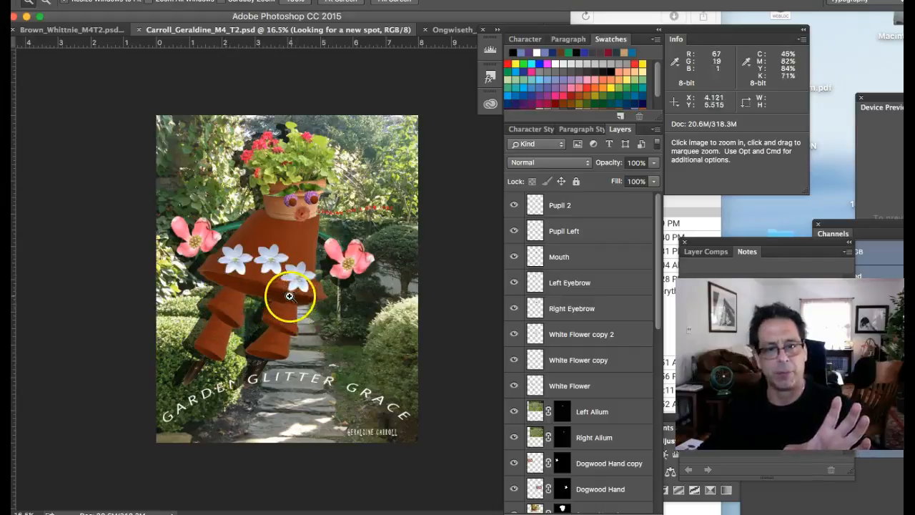
mouse_move(270, 328)
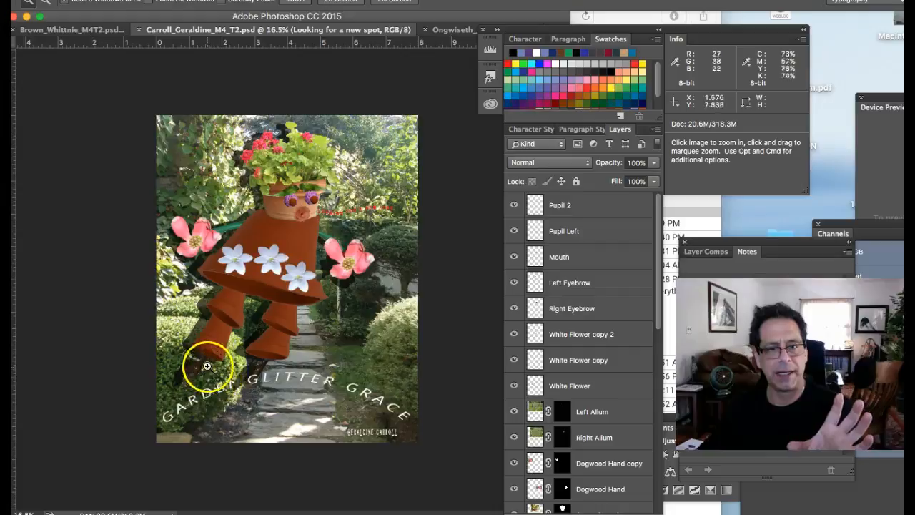
mouse_move(189, 385)
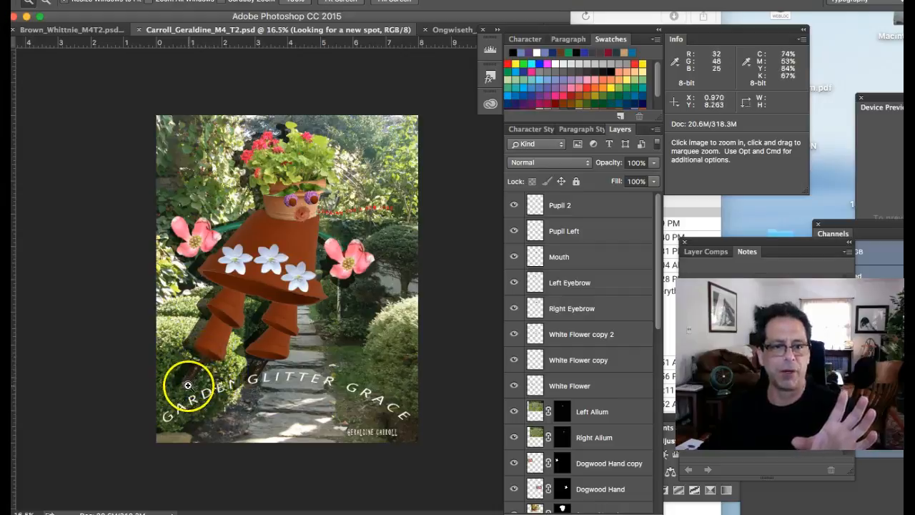
mouse_move(142, 269)
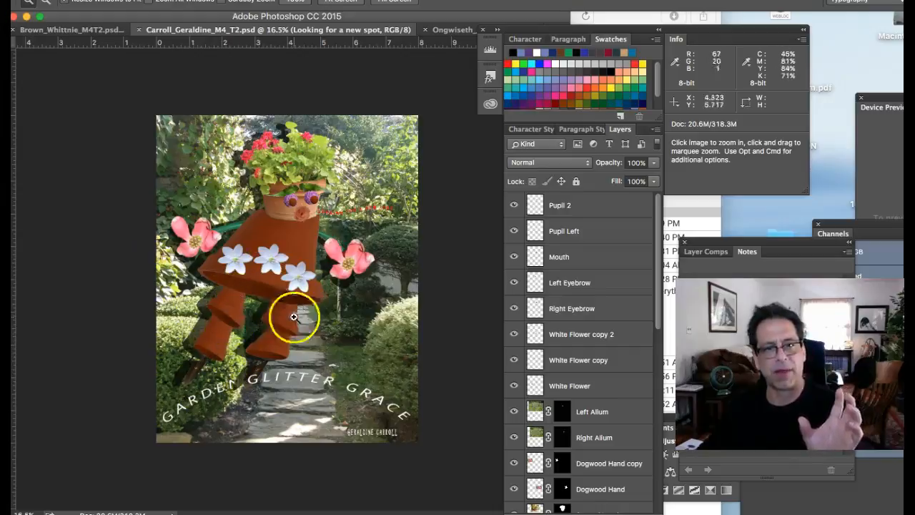
mouse_move(191, 366)
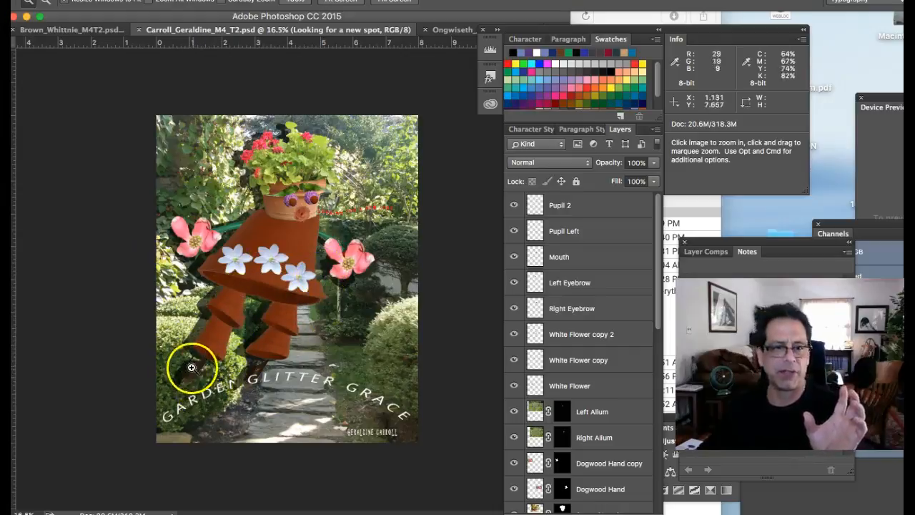
mouse_move(263, 355)
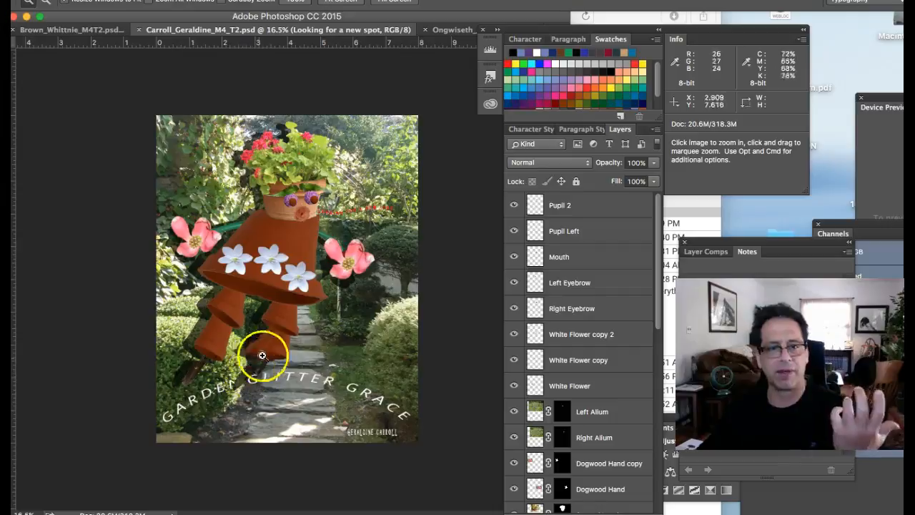
mouse_move(167, 357)
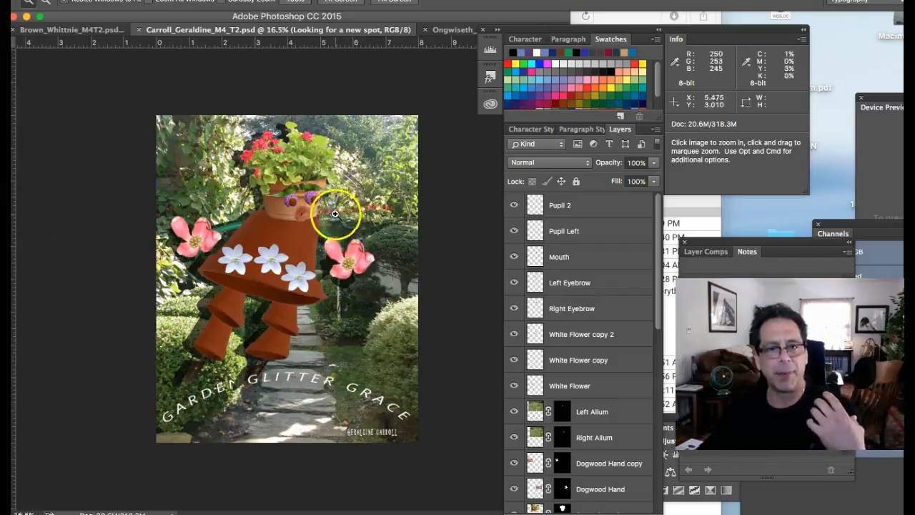
mouse_move(291, 363)
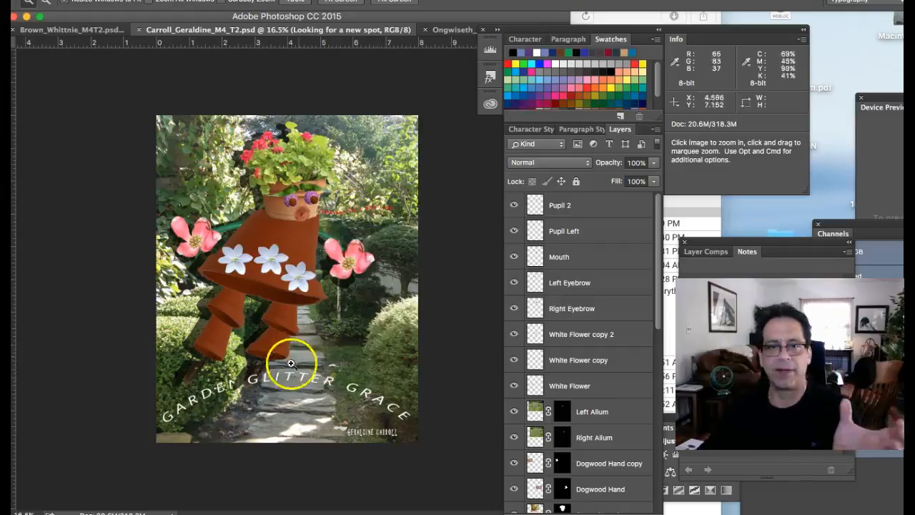
mouse_move(228, 392)
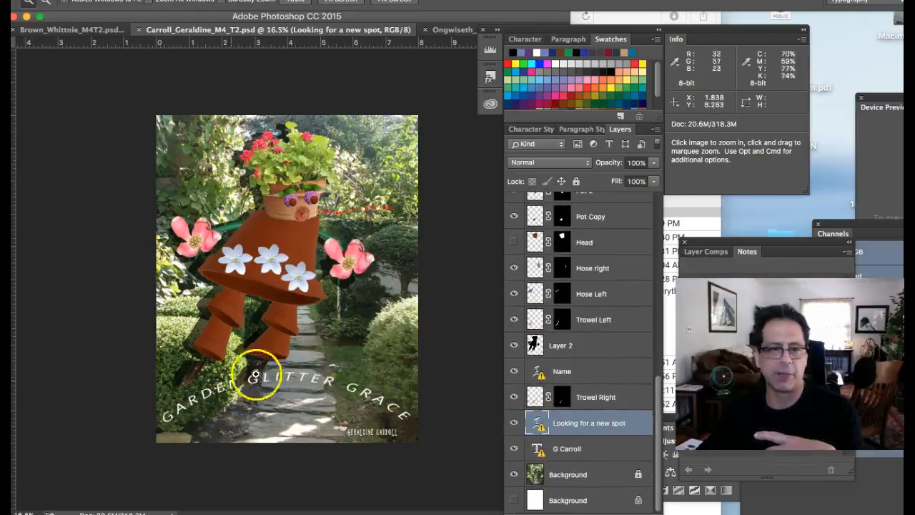
mouse_move(275, 383)
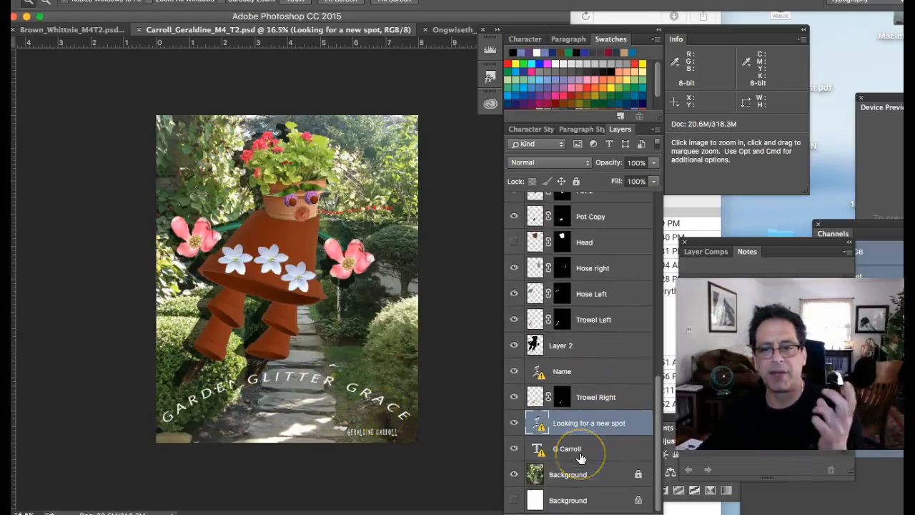
mouse_move(344, 415)
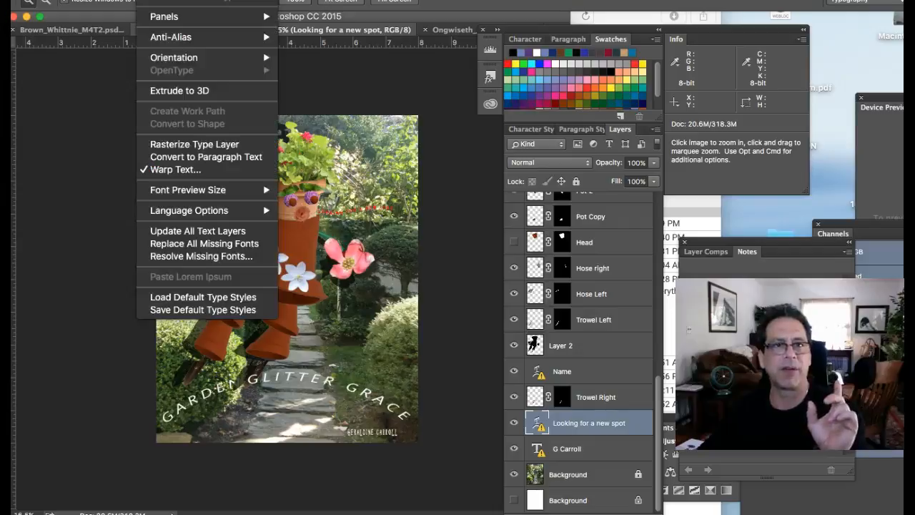
mouse_move(194, 143)
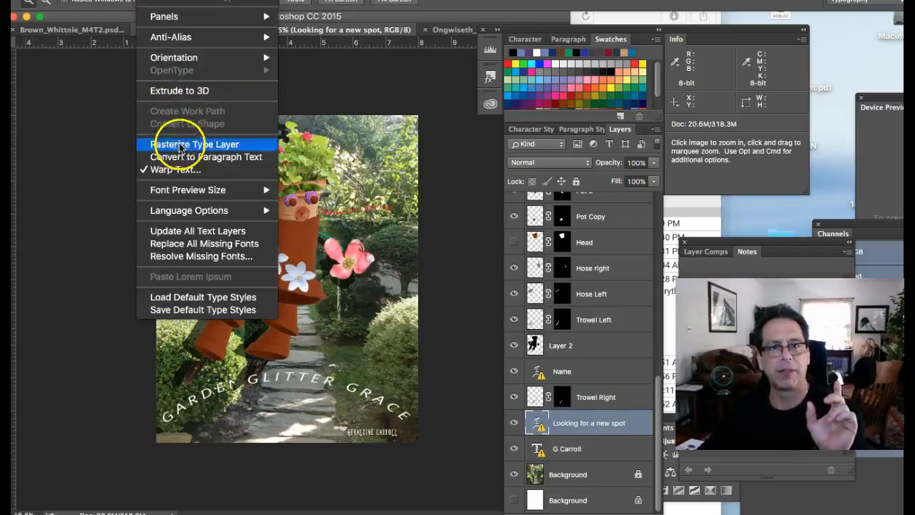
mouse_move(270, 150)
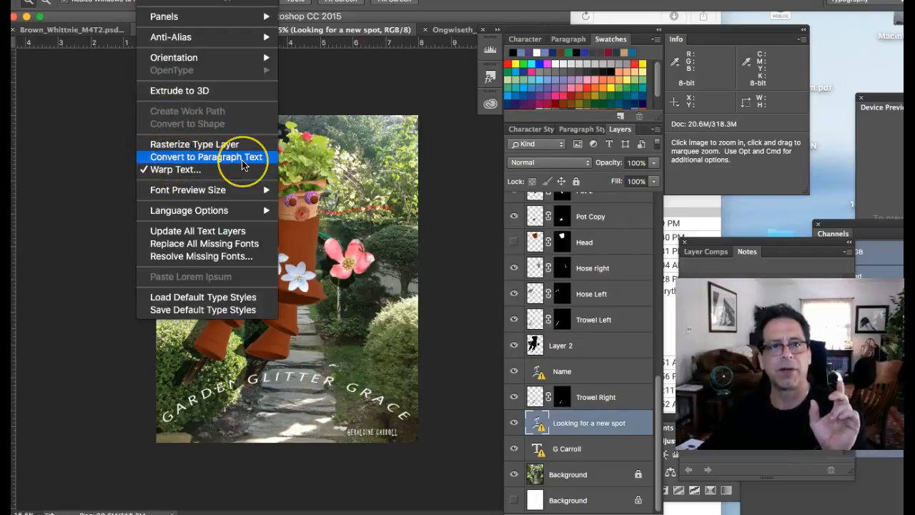
mouse_move(304, 169)
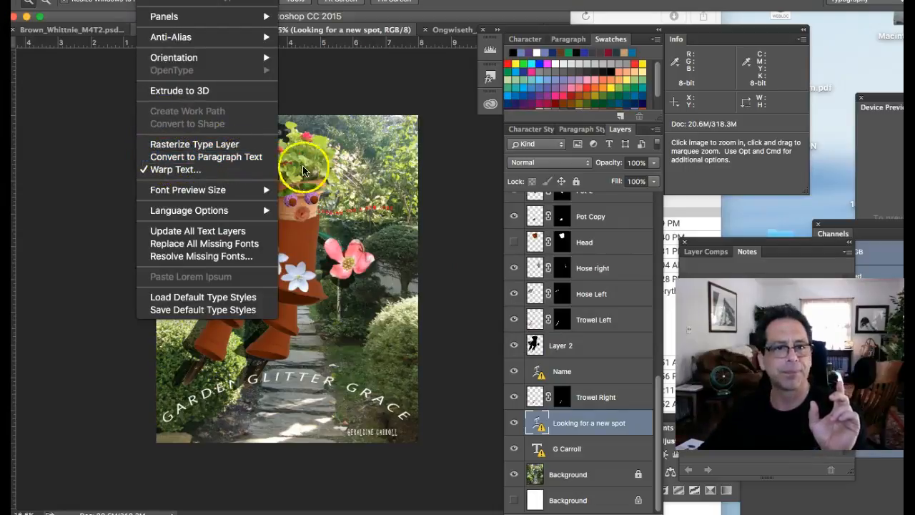
mouse_move(194, 143)
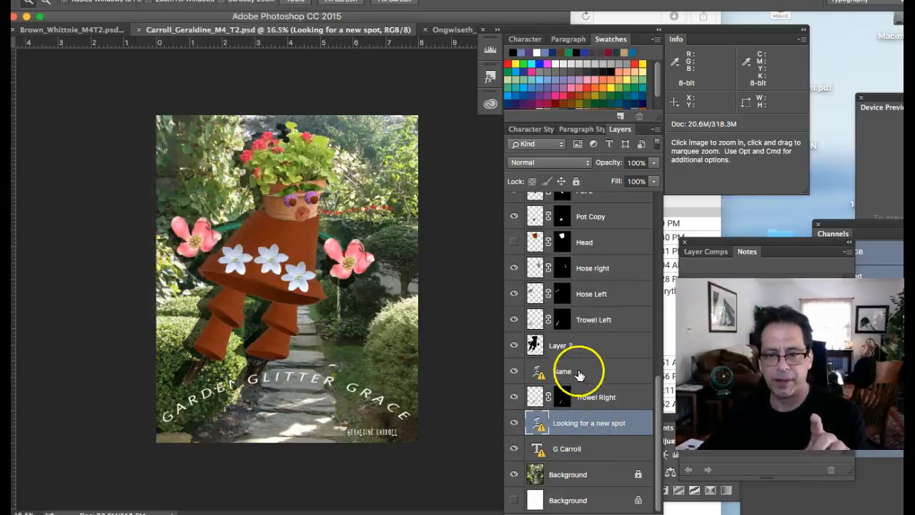
Make the Name text layer with the curved GARDEN GLITTER GRACE title active.
click(575, 371)
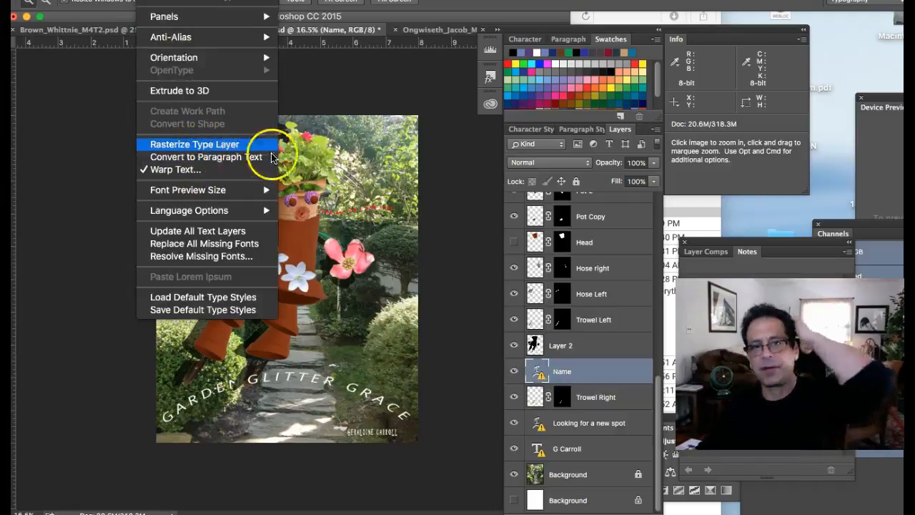
mouse_move(369, 392)
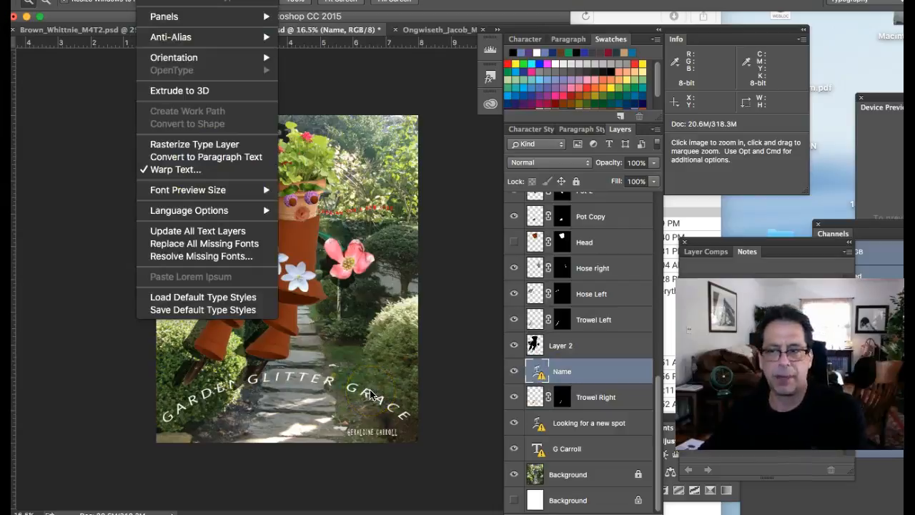
mouse_move(484, 361)
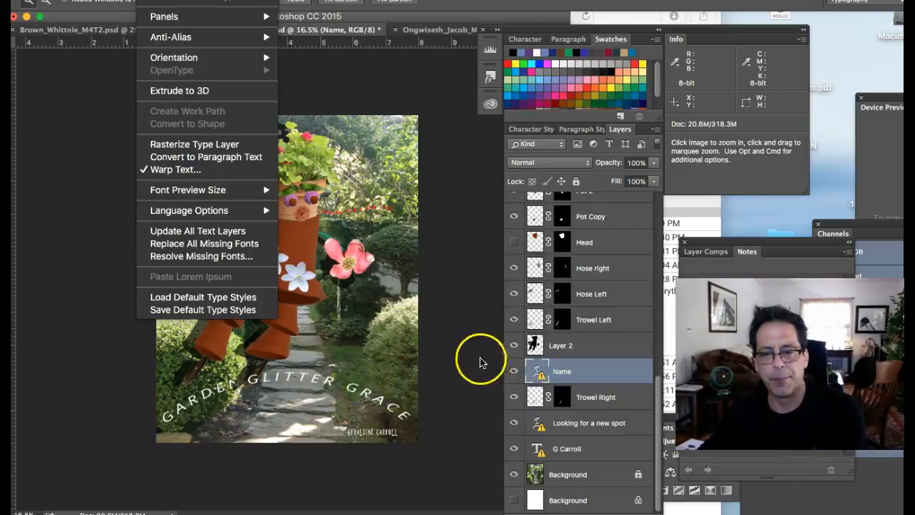
mouse_move(440, 314)
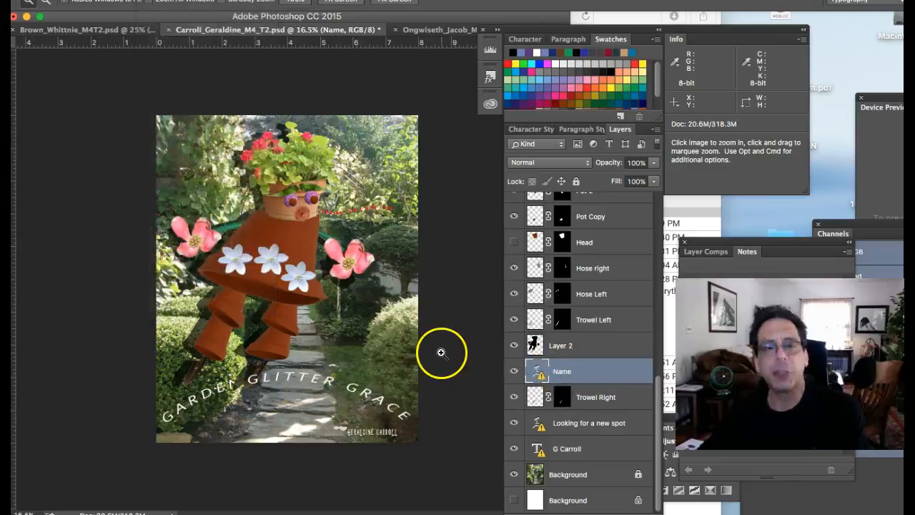
mouse_move(418, 387)
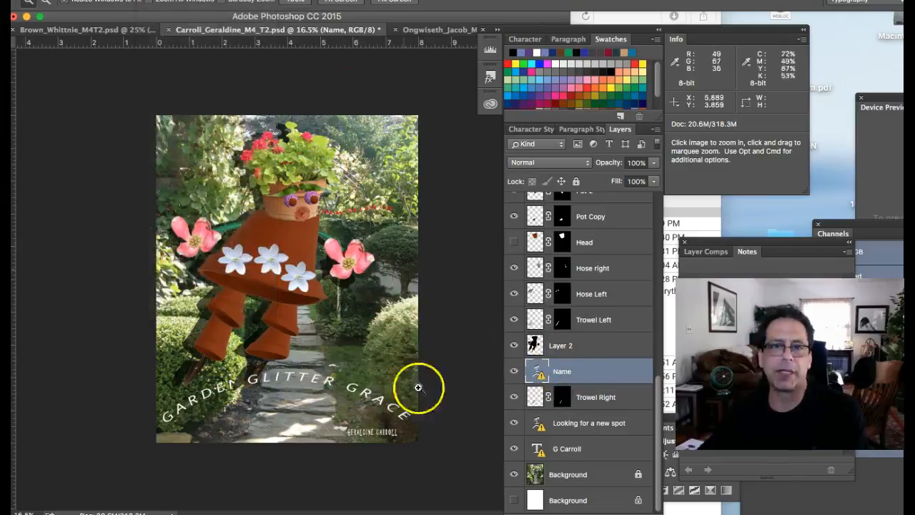
mouse_move(159, 427)
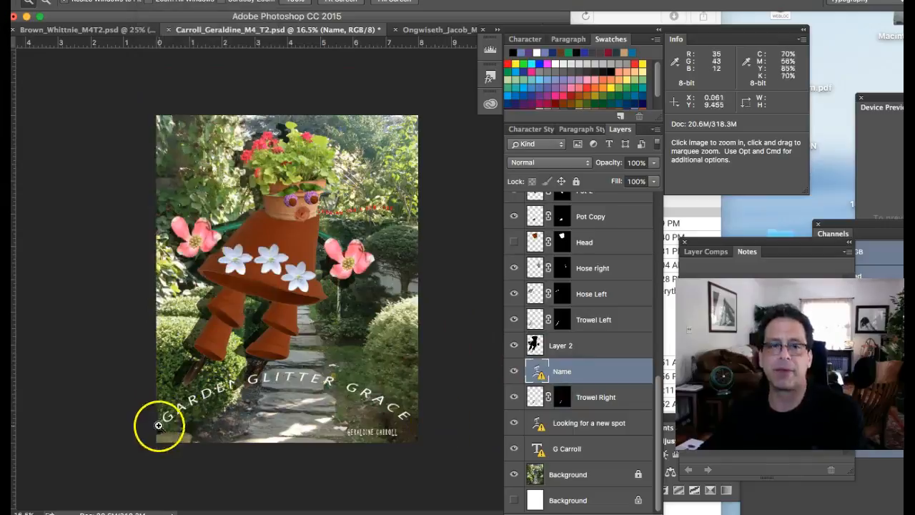
mouse_move(404, 430)
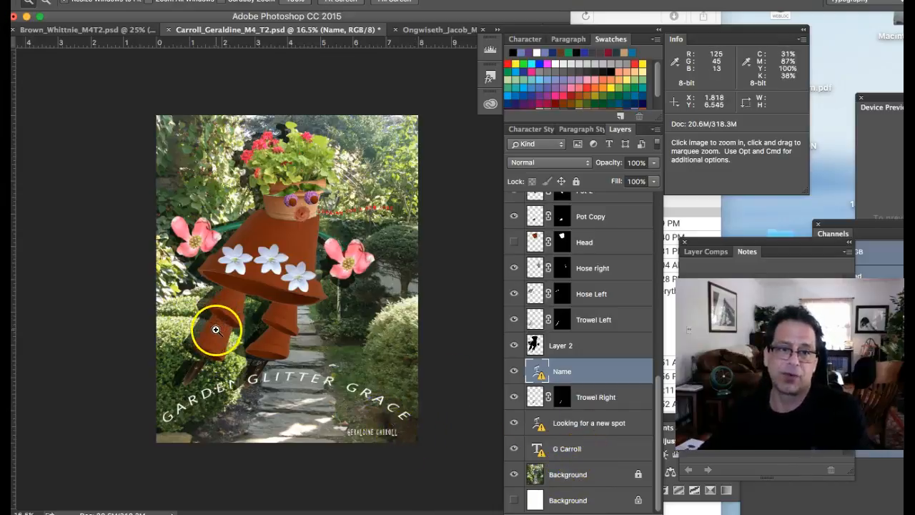
mouse_move(337, 92)
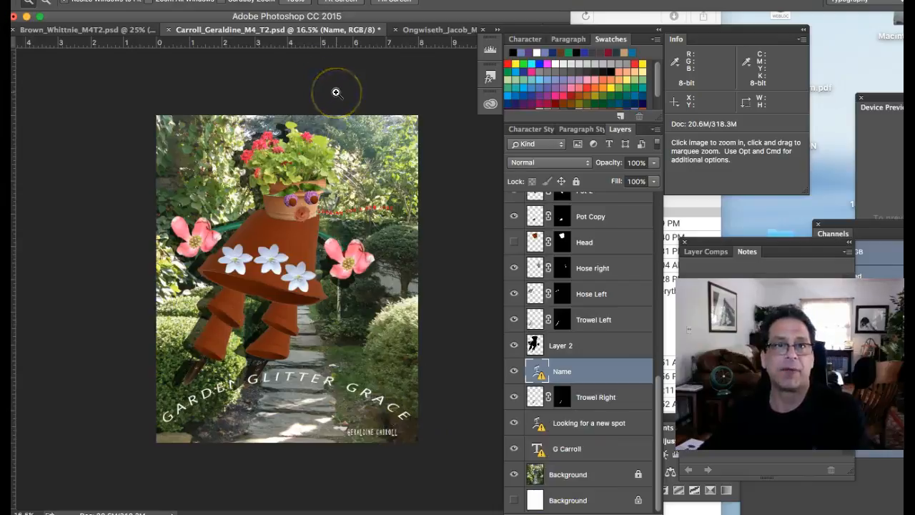
mouse_move(468, 360)
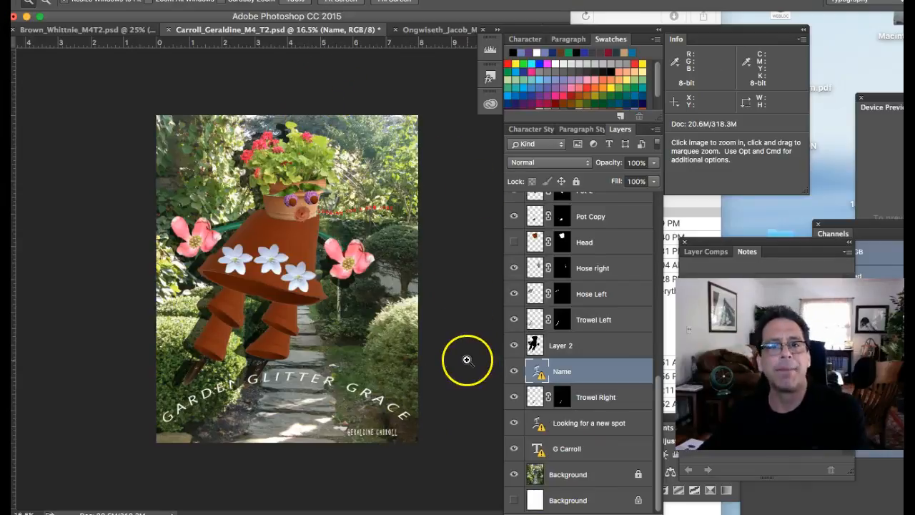
mouse_move(207, 263)
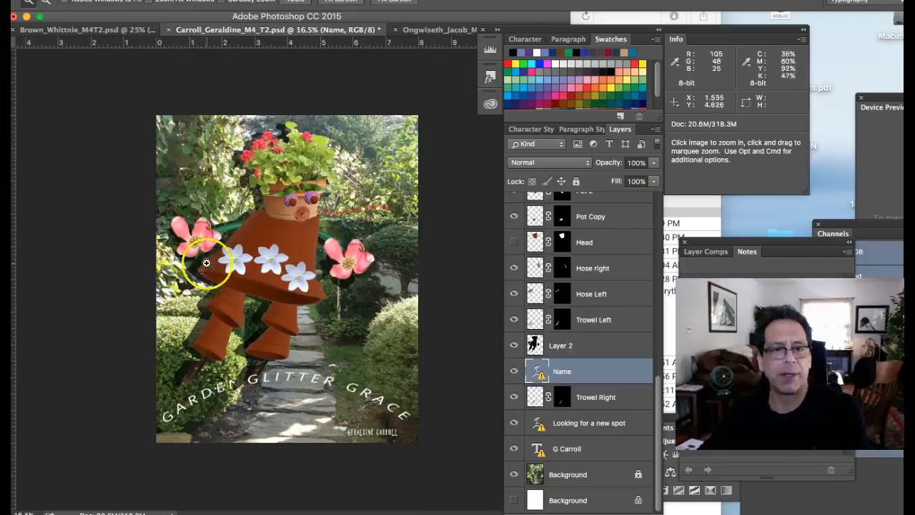
mouse_move(274, 205)
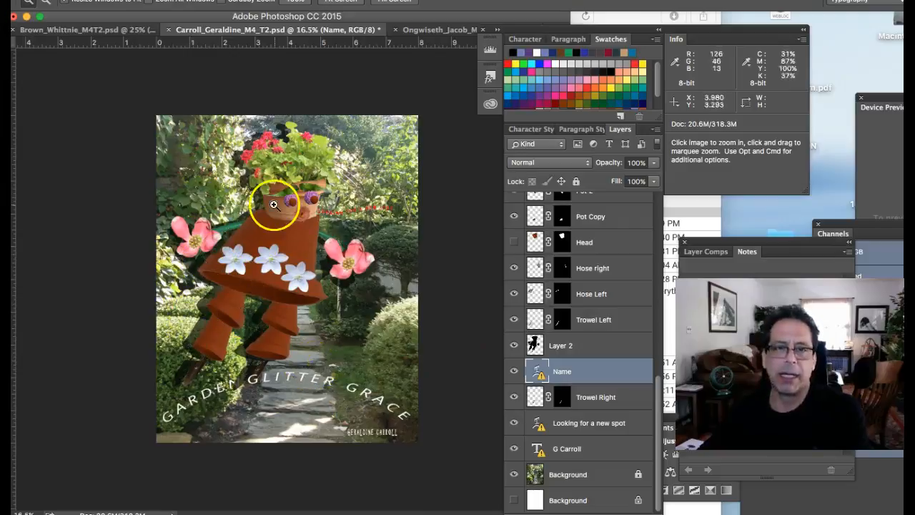
mouse_move(317, 248)
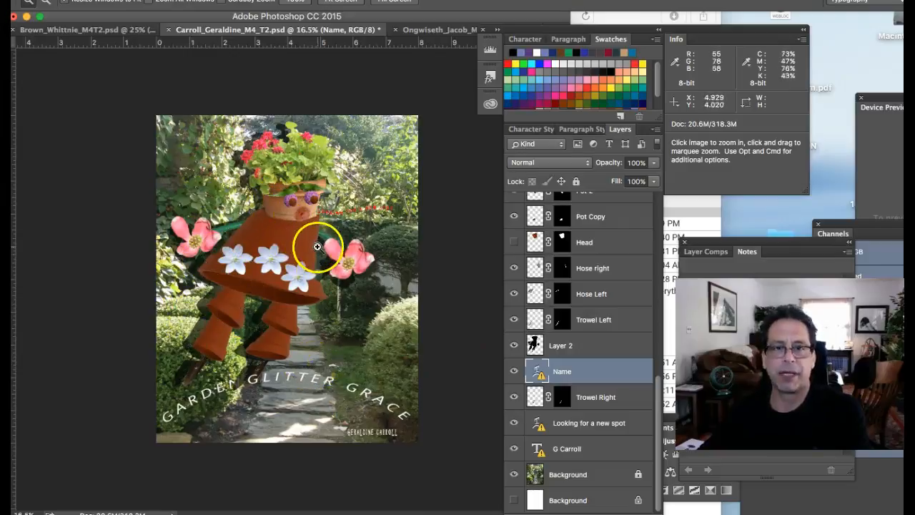
mouse_move(343, 352)
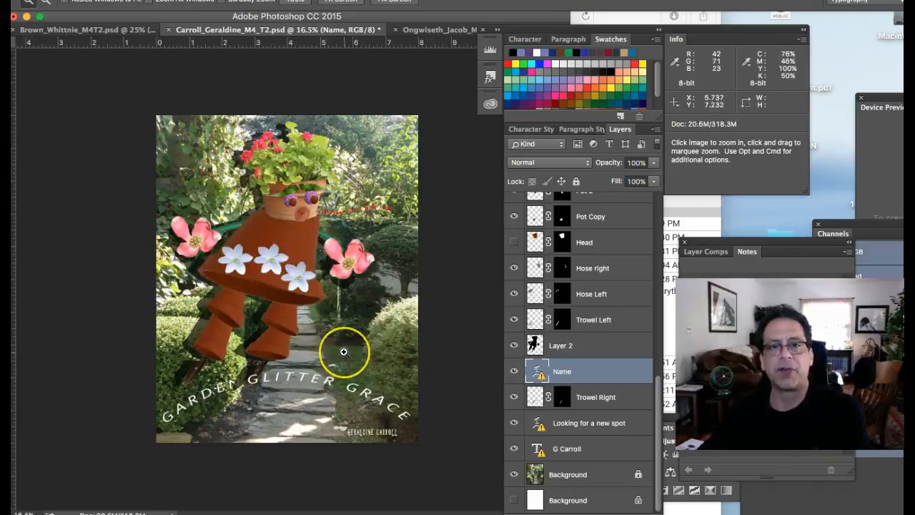
mouse_move(283, 236)
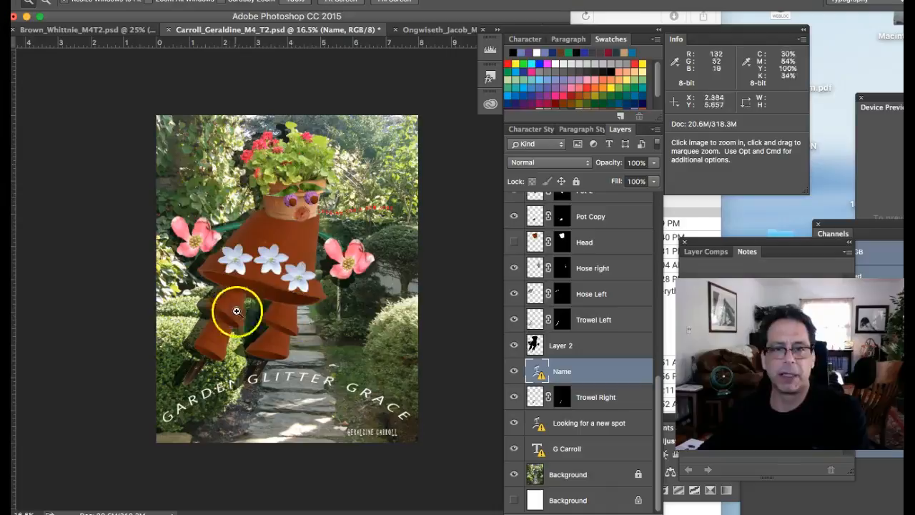
mouse_move(392, 241)
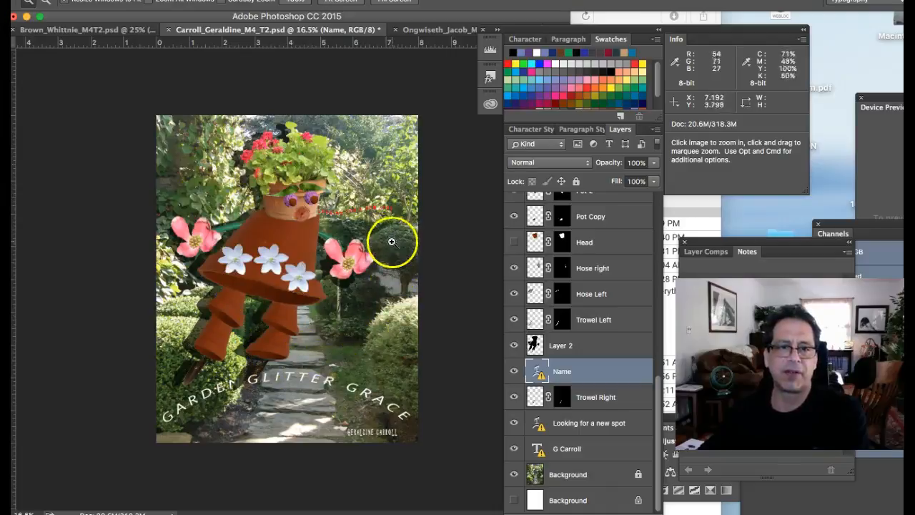
mouse_move(185, 377)
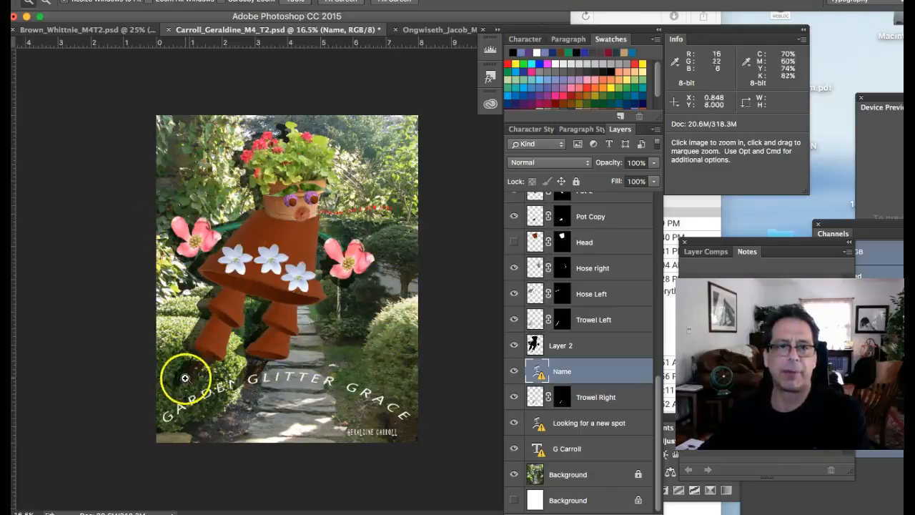
mouse_move(412, 396)
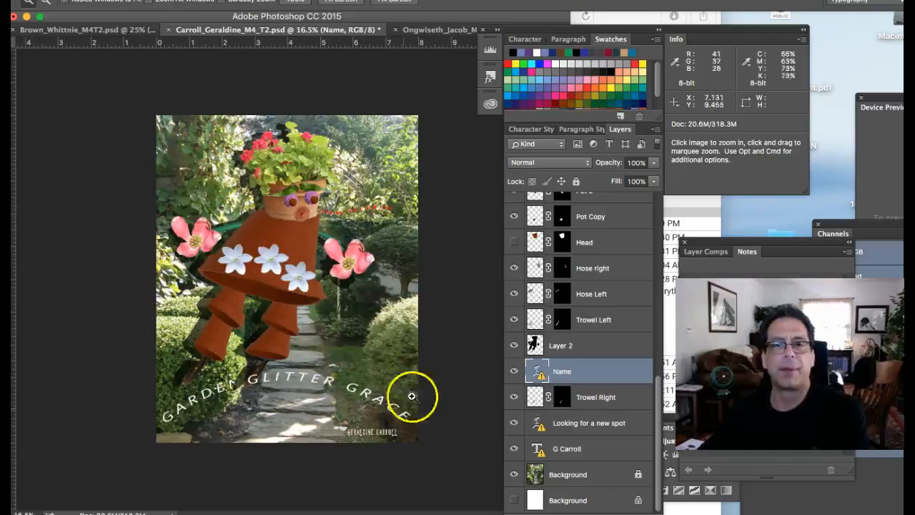
mouse_move(202, 443)
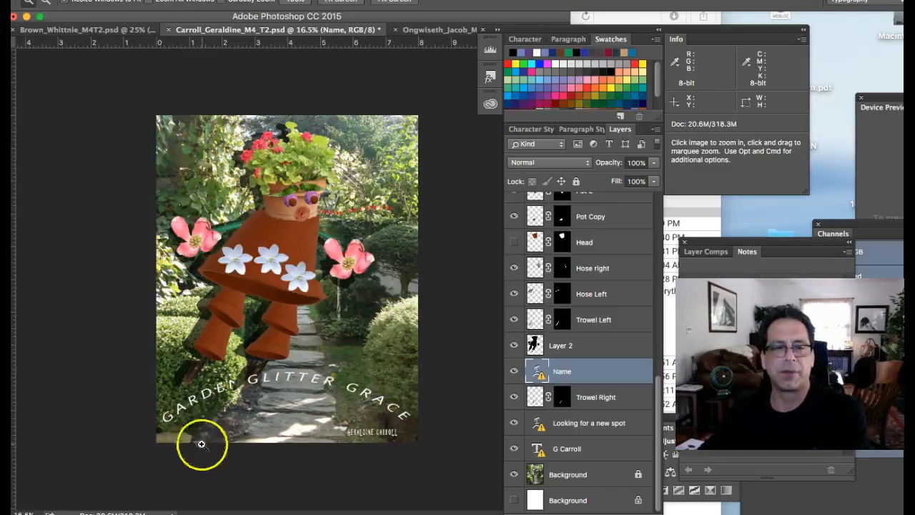
mouse_move(340, 378)
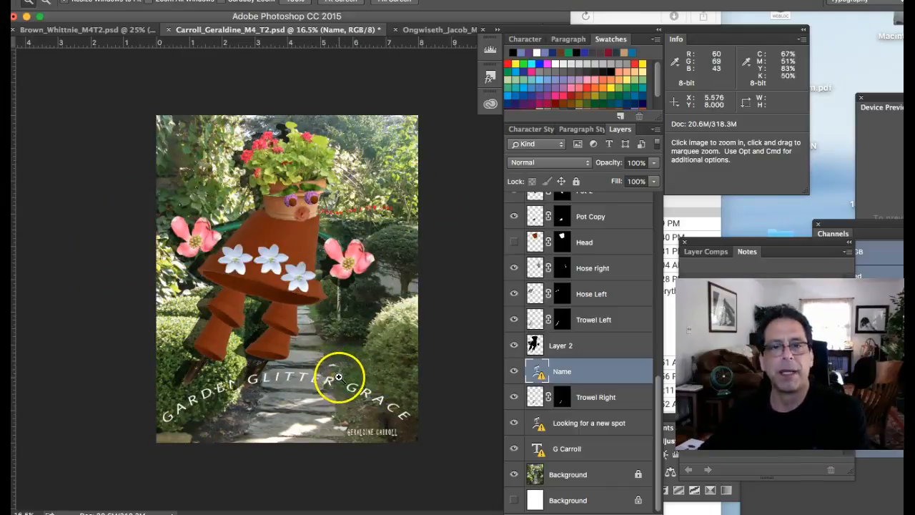
mouse_move(346, 394)
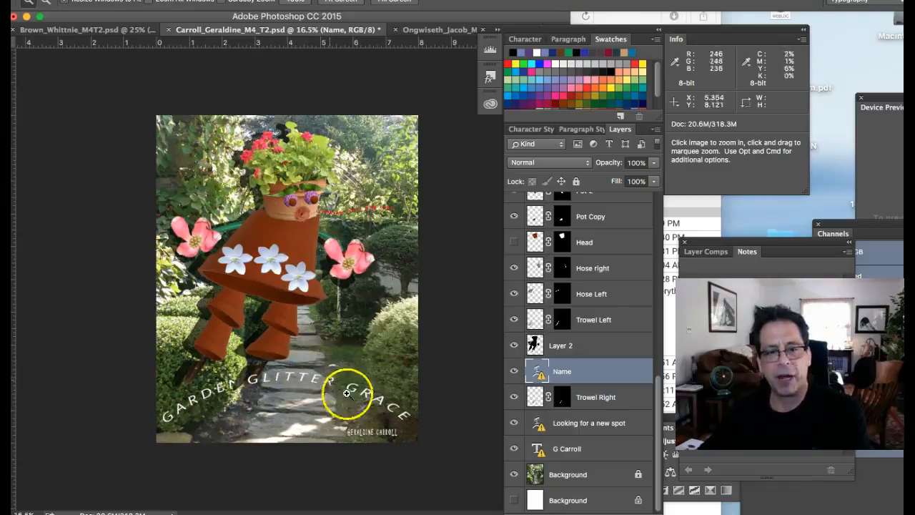
mouse_move(360, 136)
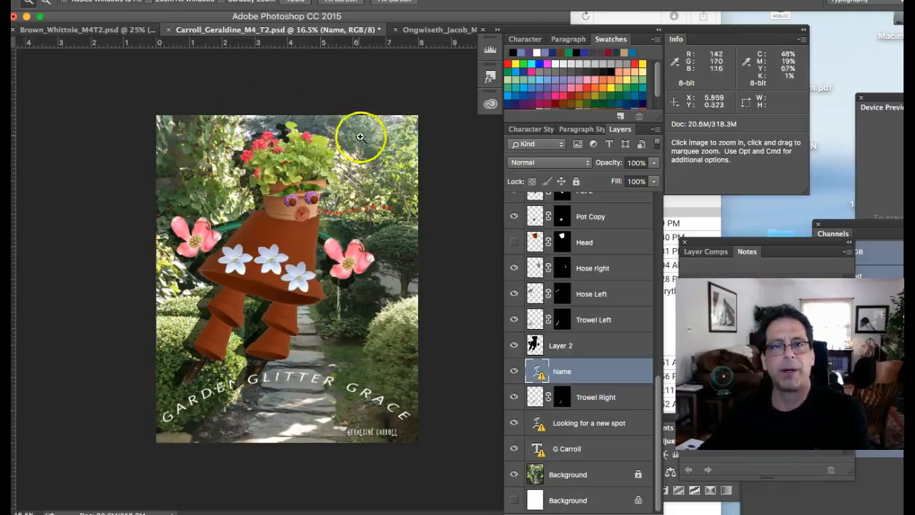
mouse_move(290, 236)
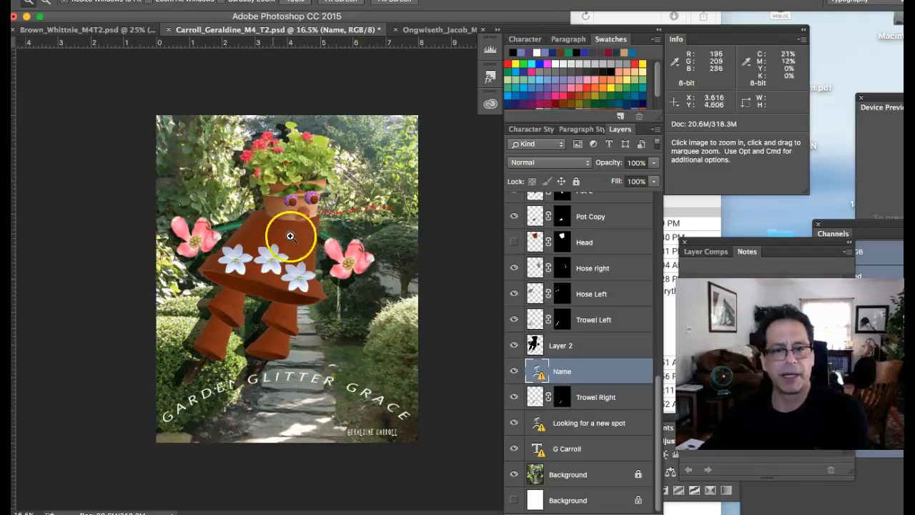
mouse_move(320, 371)
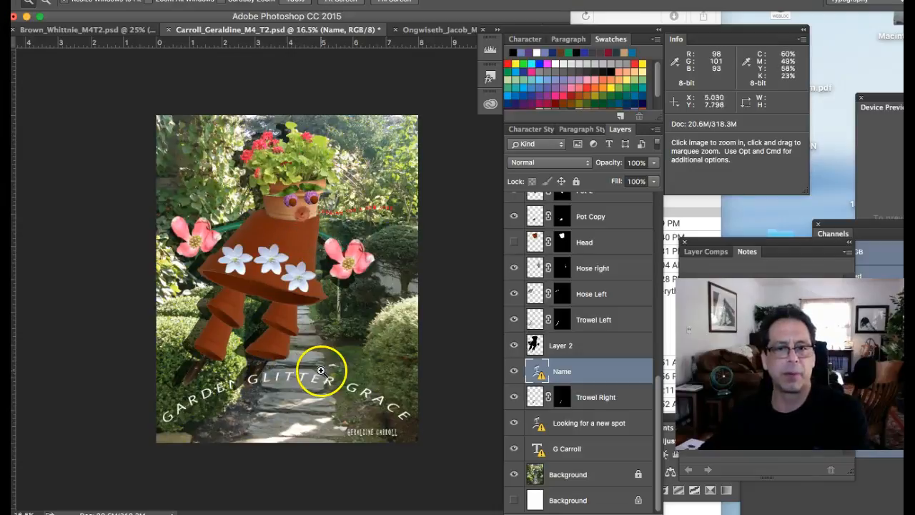
mouse_move(237, 327)
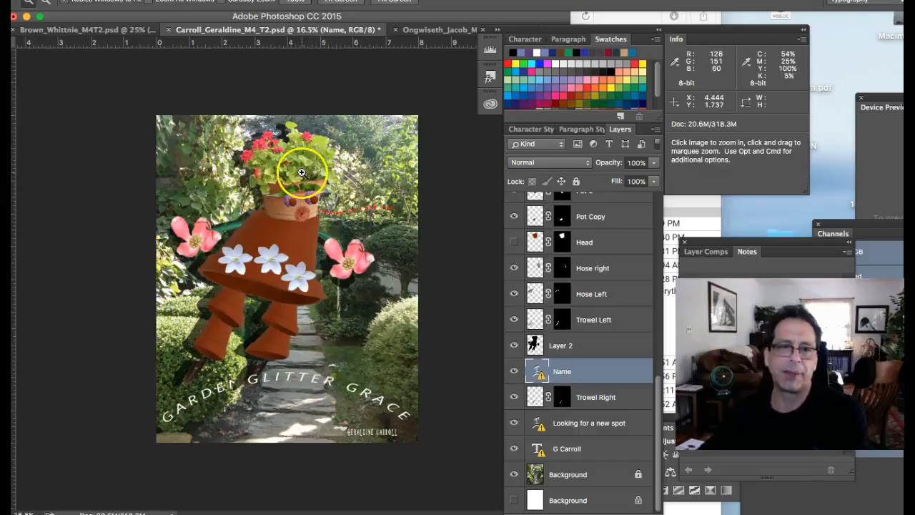
mouse_move(343, 385)
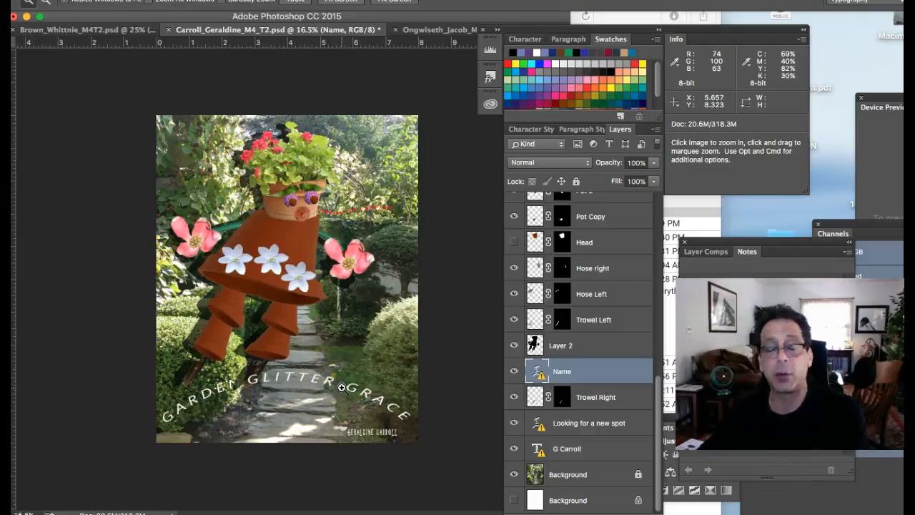
mouse_move(266, 166)
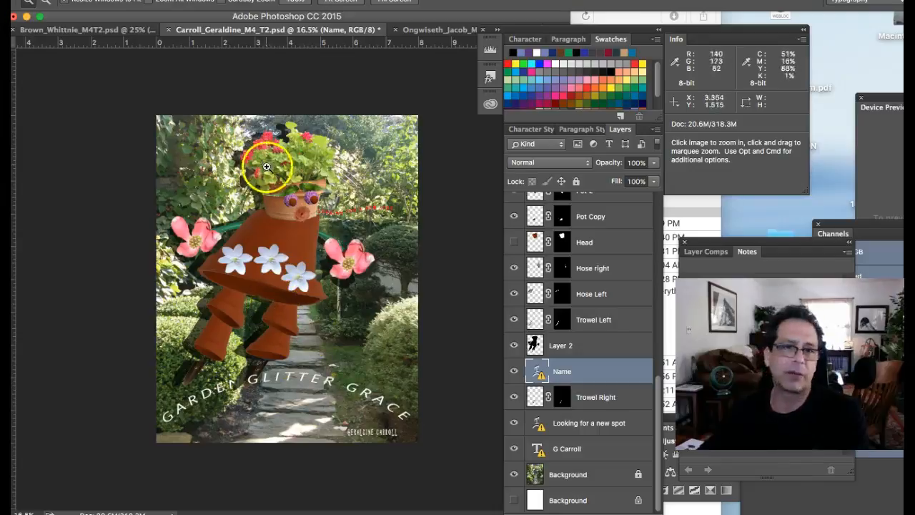
mouse_move(466, 417)
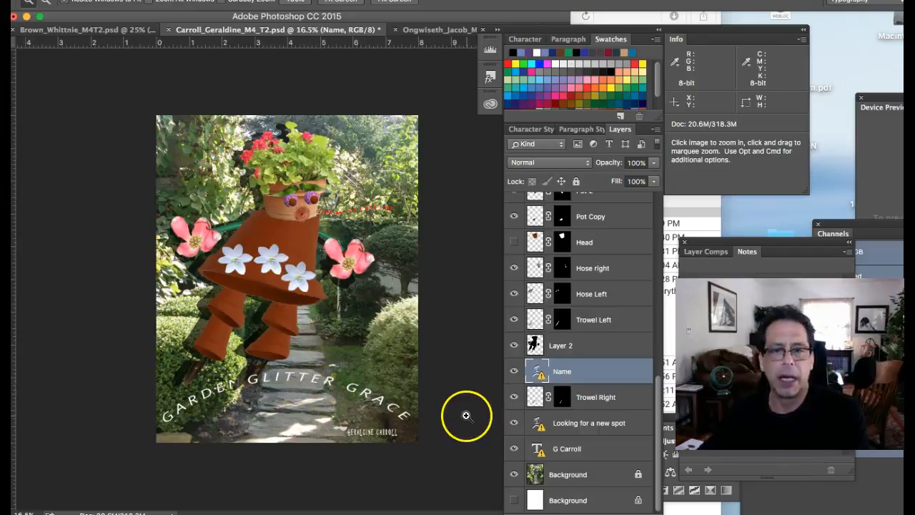
mouse_move(312, 398)
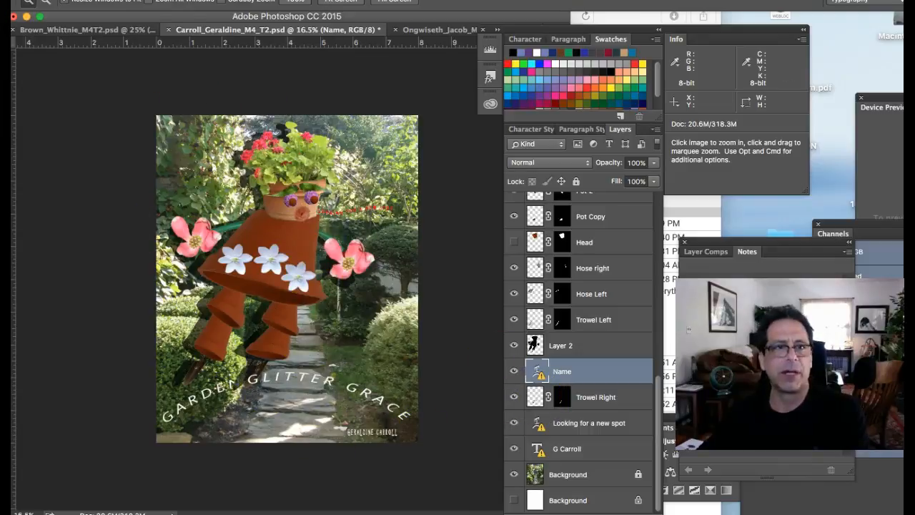
scroll(down, 3)
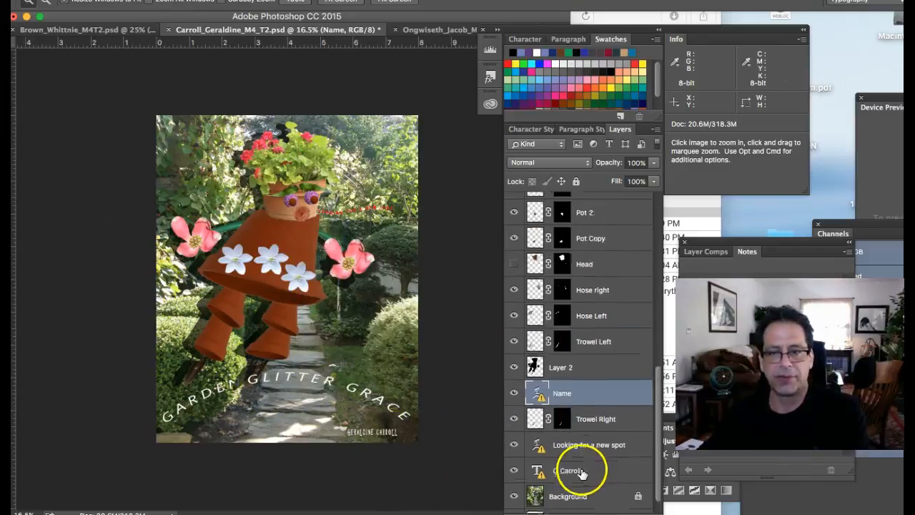
scroll(up, 3)
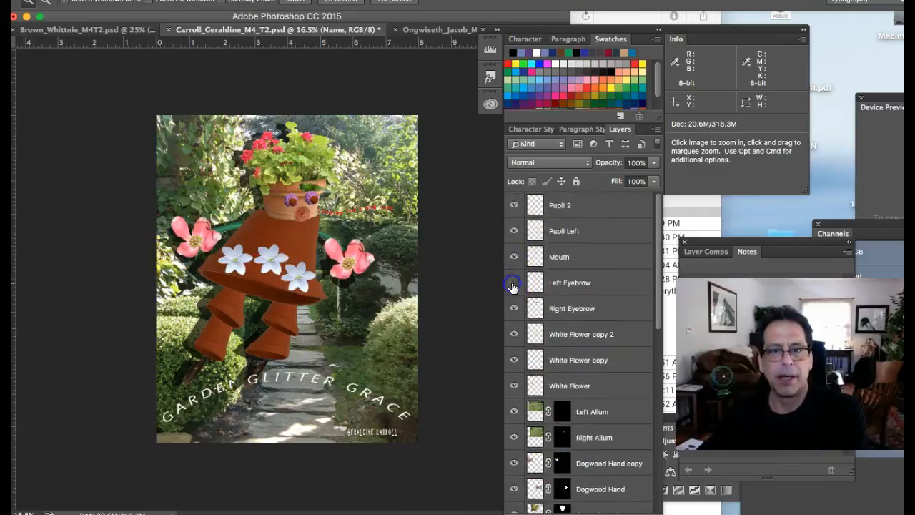
mouse_move(535, 206)
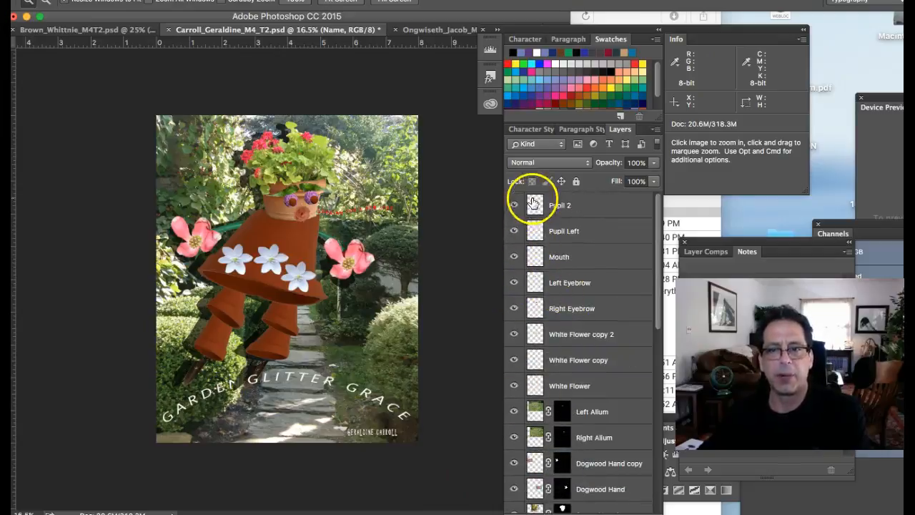
click(513, 206)
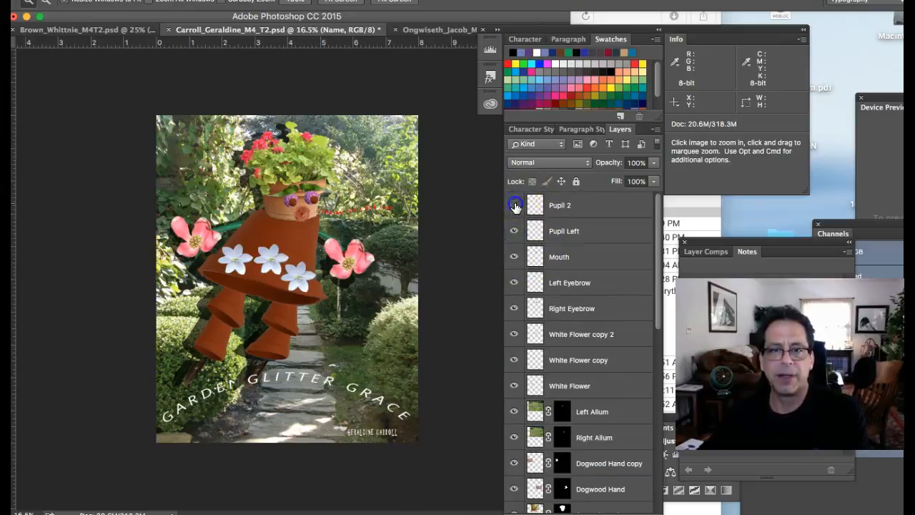
scroll(down, 3)
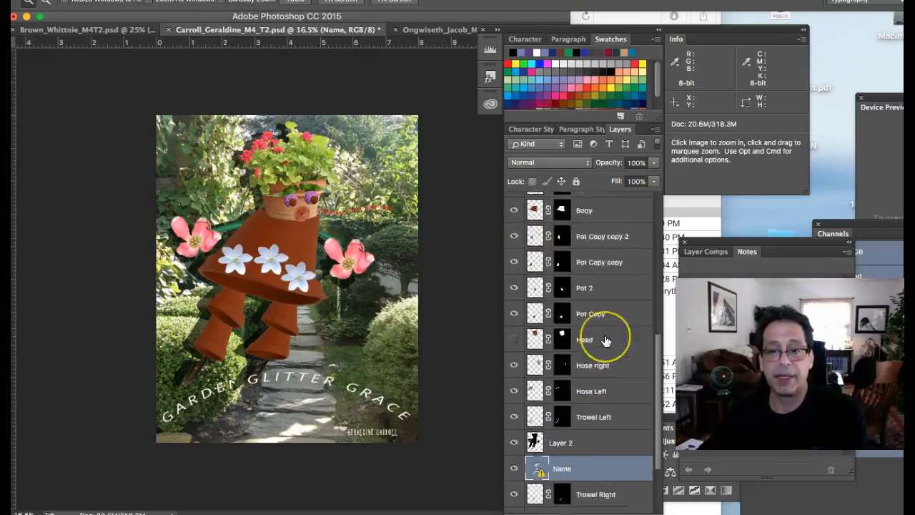
scroll(up, 3)
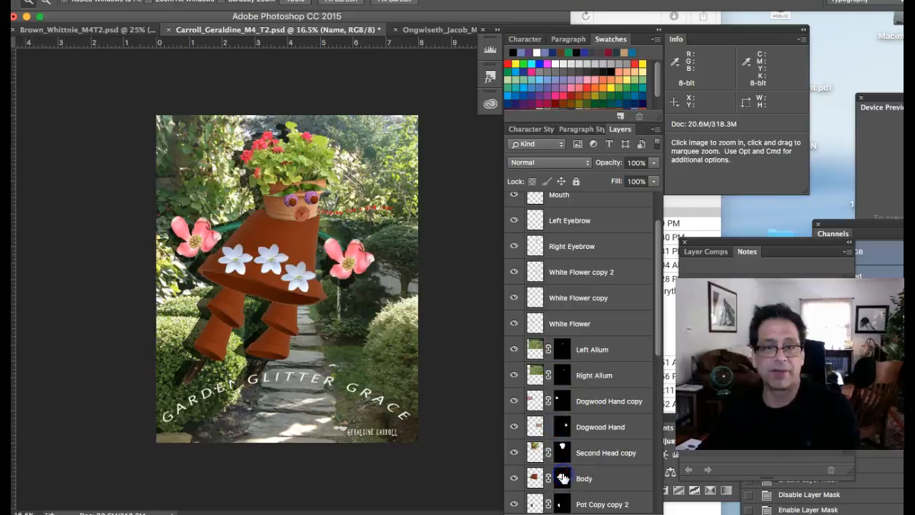
click(562, 478)
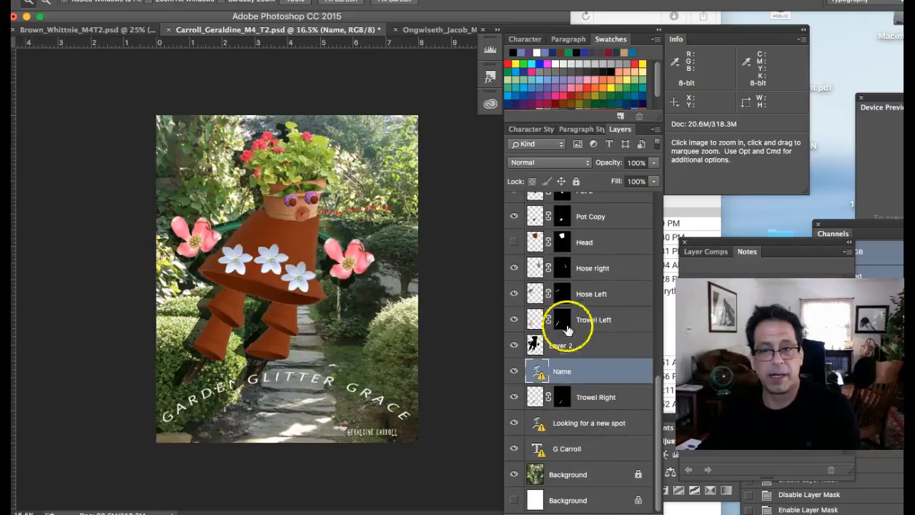
mouse_move(560, 293)
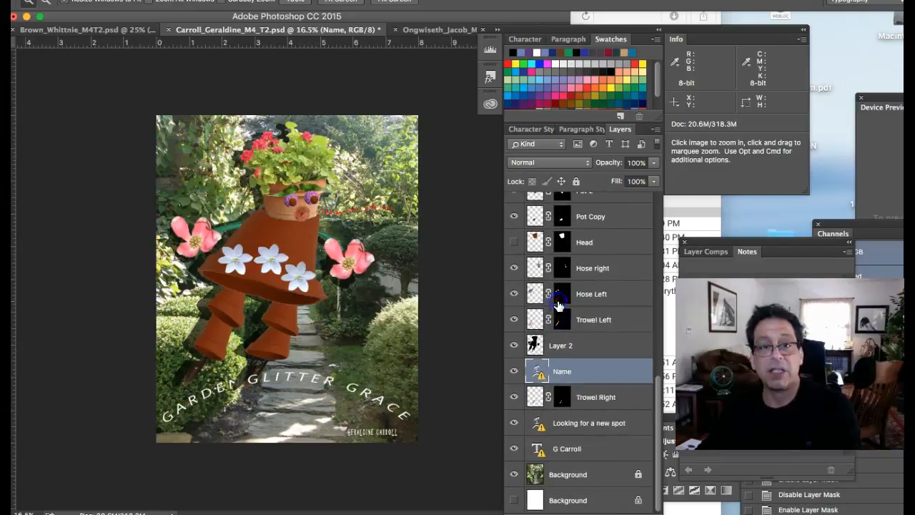
scroll(up, 3)
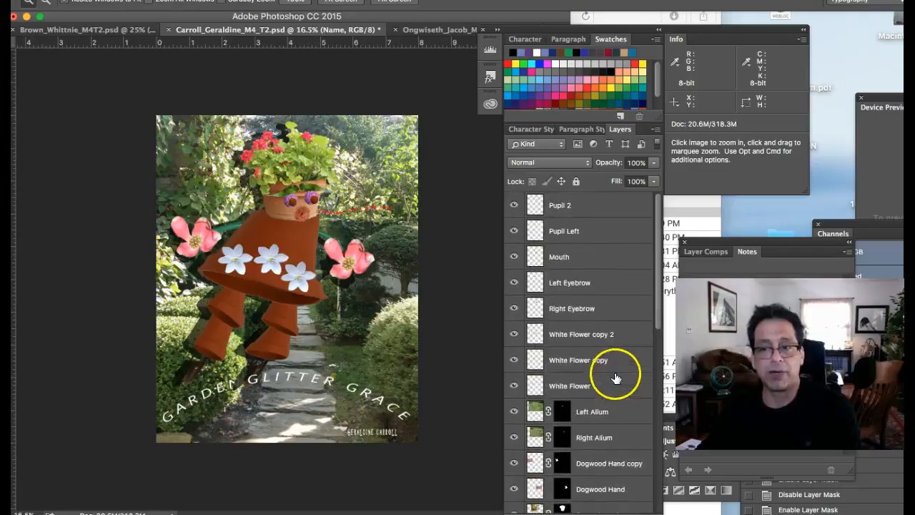
mouse_move(557, 360)
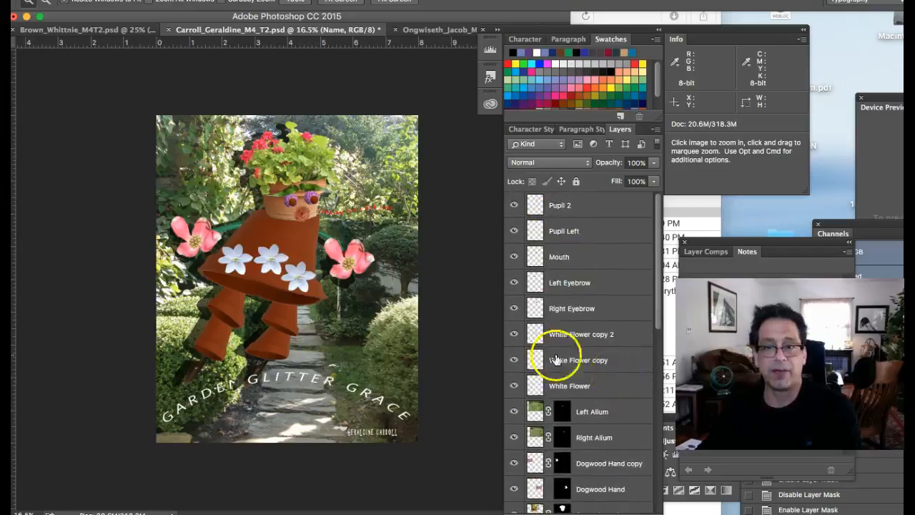
scroll(down, 3)
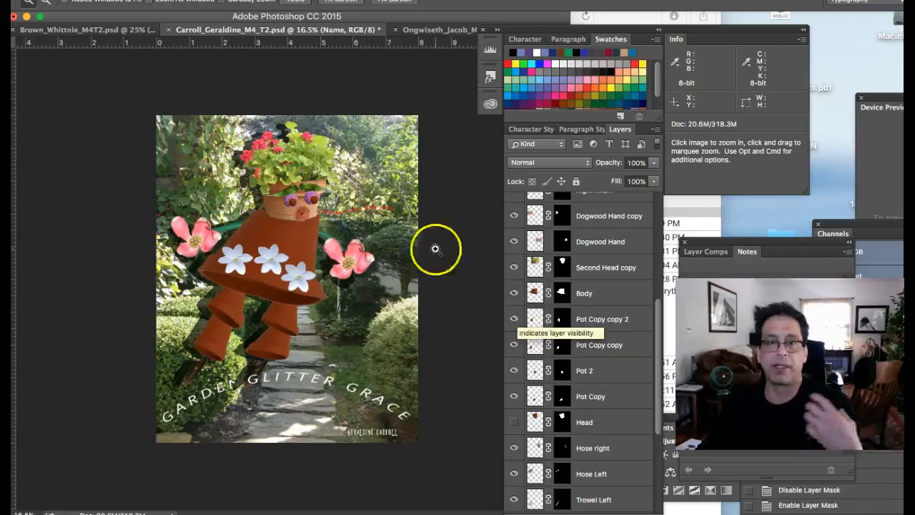
mouse_move(361, 301)
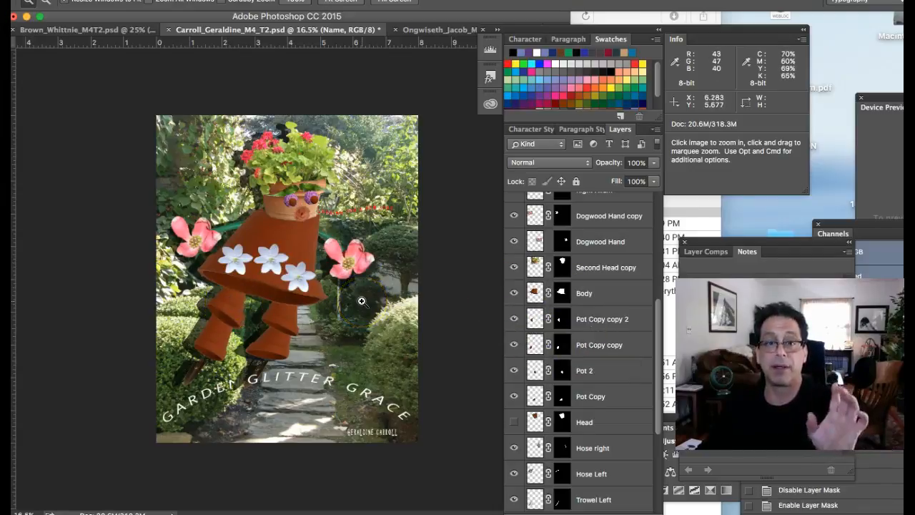
scroll(up, 3)
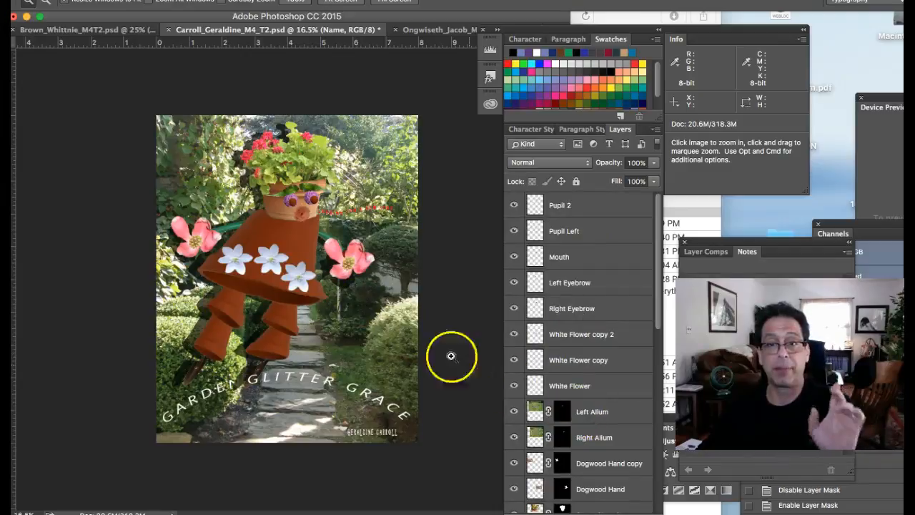
scroll(down, 3)
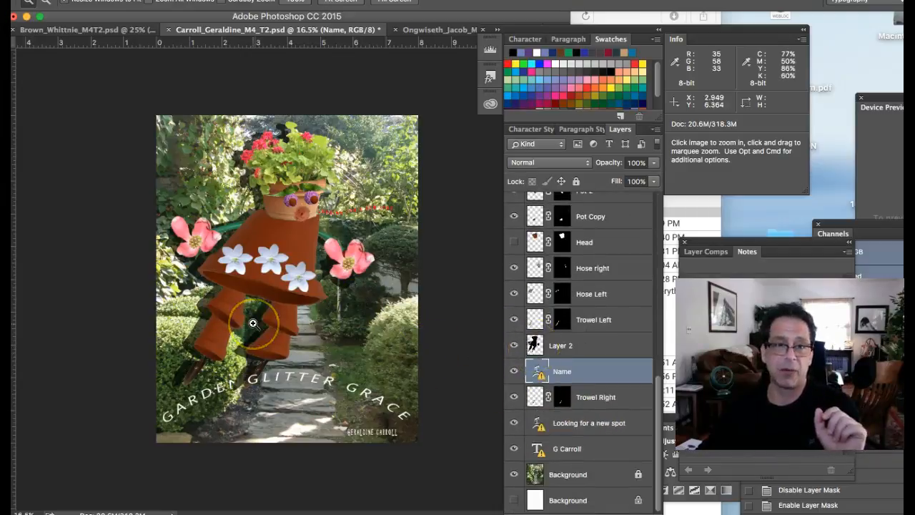
mouse_move(485, 395)
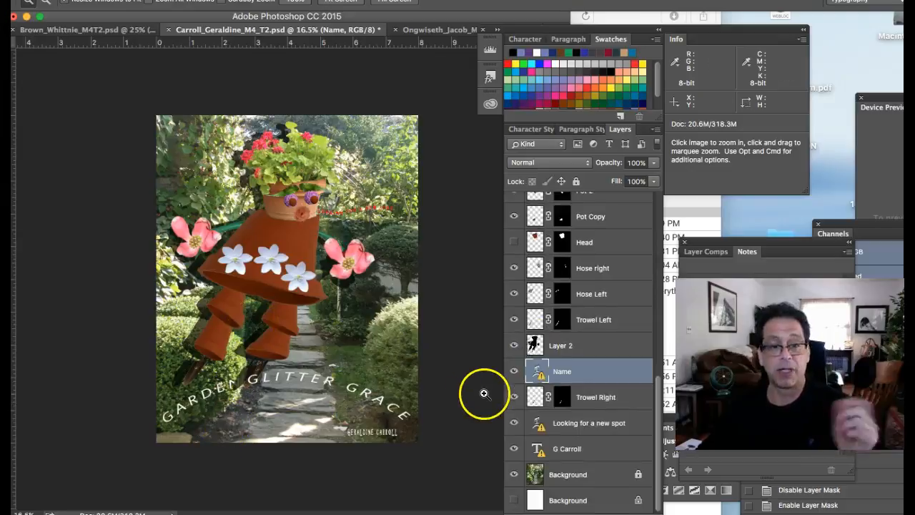
mouse_move(171, 263)
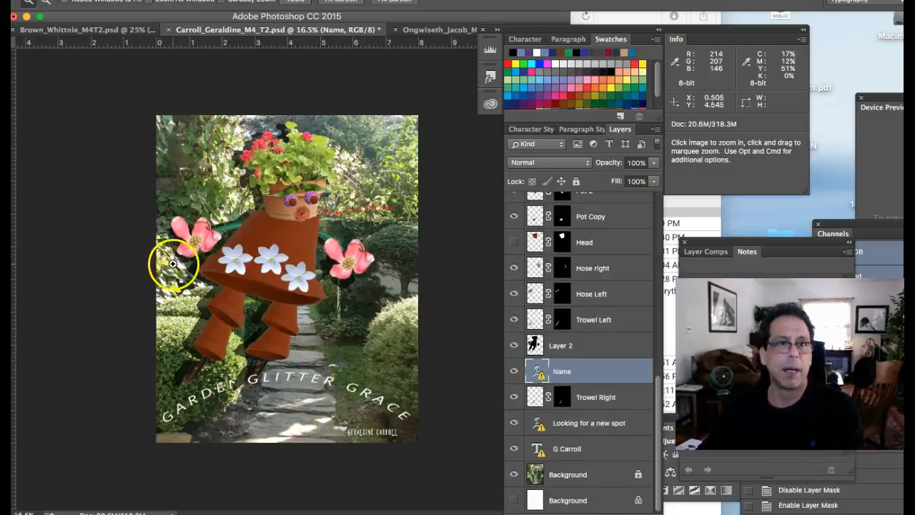